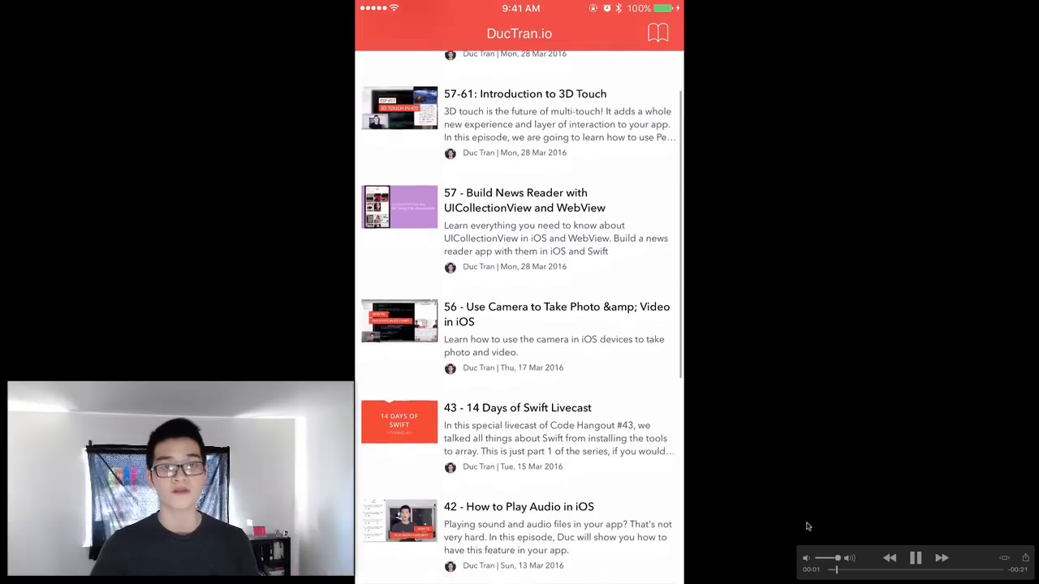
Scroll the episode table and tap a Duc Tran episode row to show its web page.
scroll(down, 3)
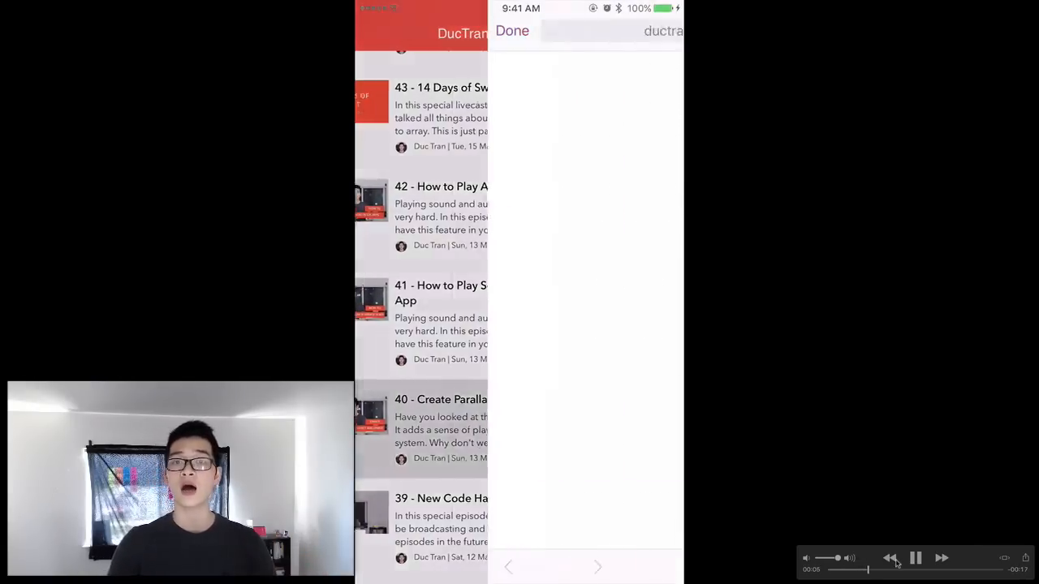
click(441, 422)
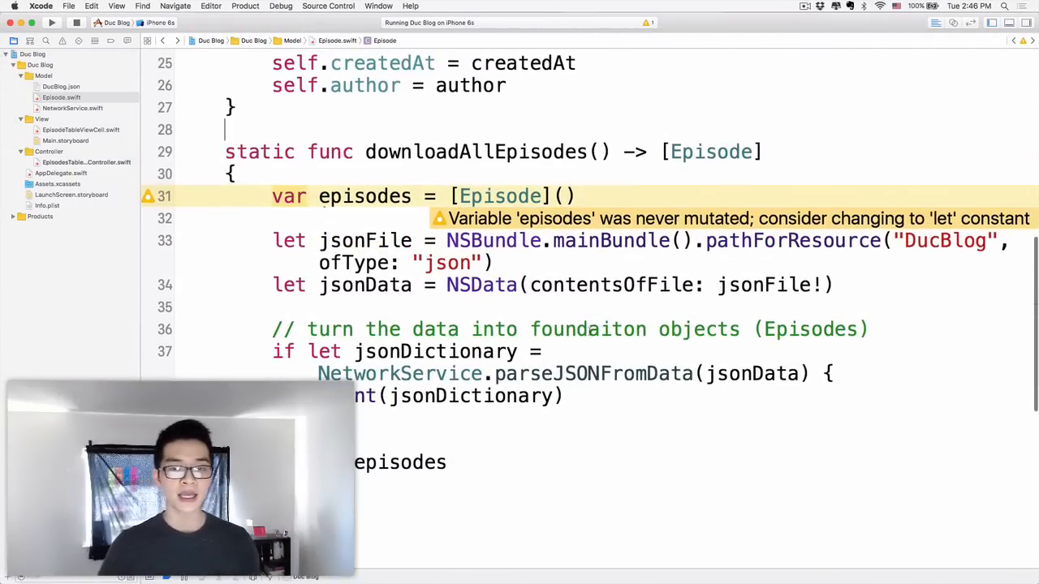
Run the app so print(jsonDictionary) shows the episodes array in the console.
double_click(588, 328)
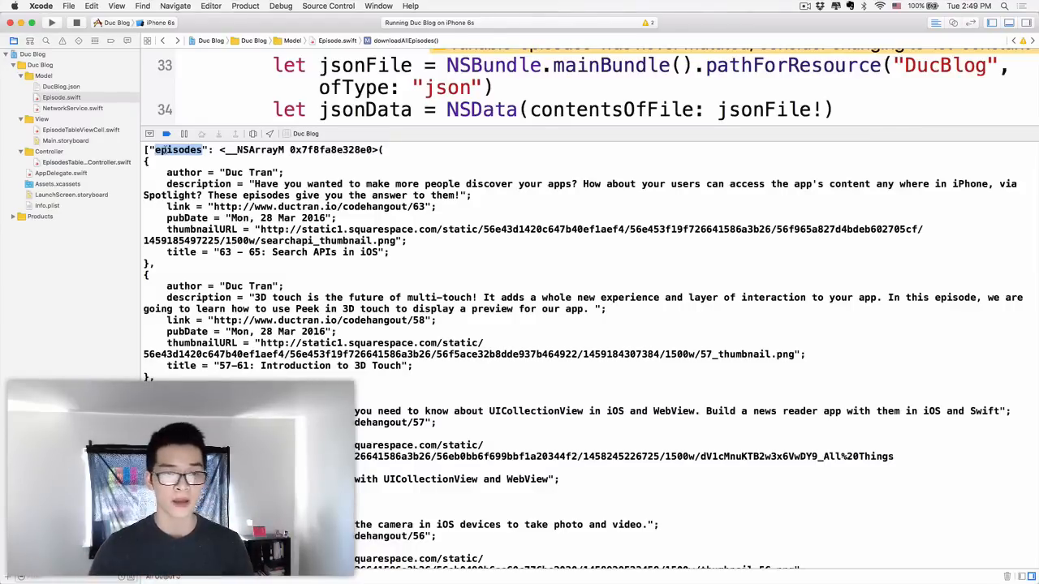
Scroll the editor down to the if-let JSON-parsing block in downloadAllEpisodes.
scroll(down, 3)
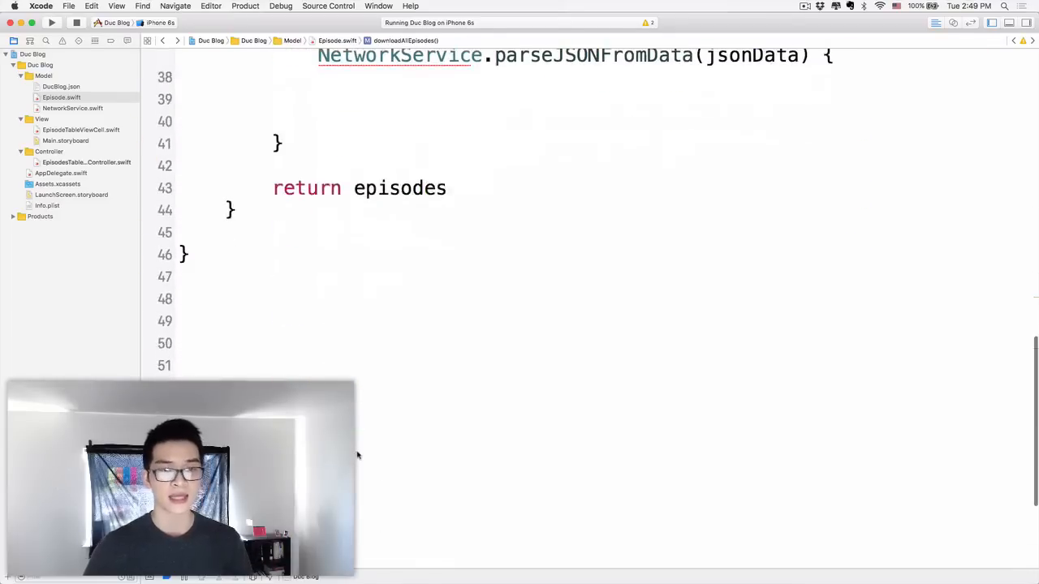
Declare let espDictionaries inside the if-let block, correcting the name's spelling.
text(js)
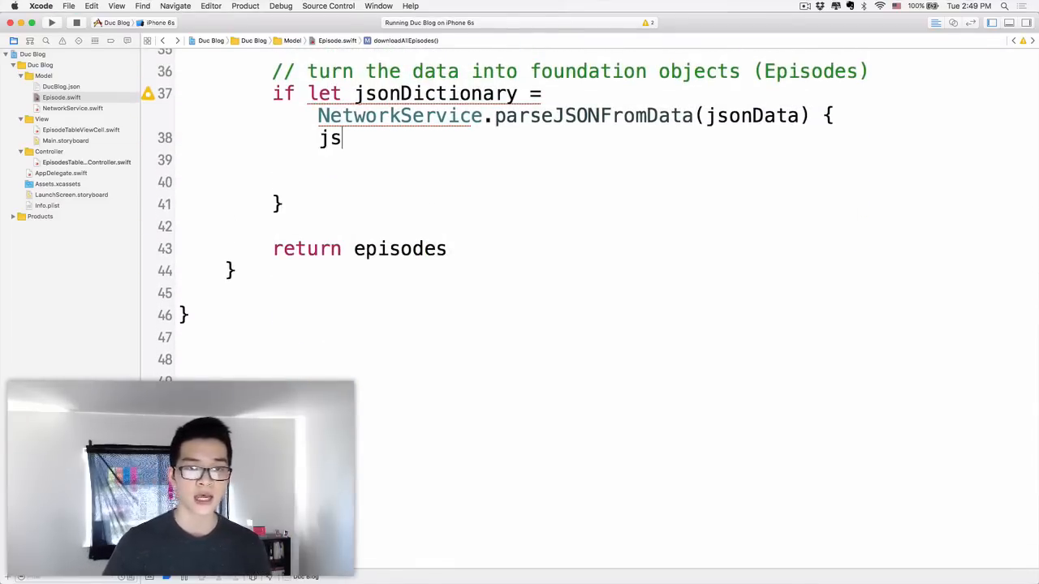
text(let)
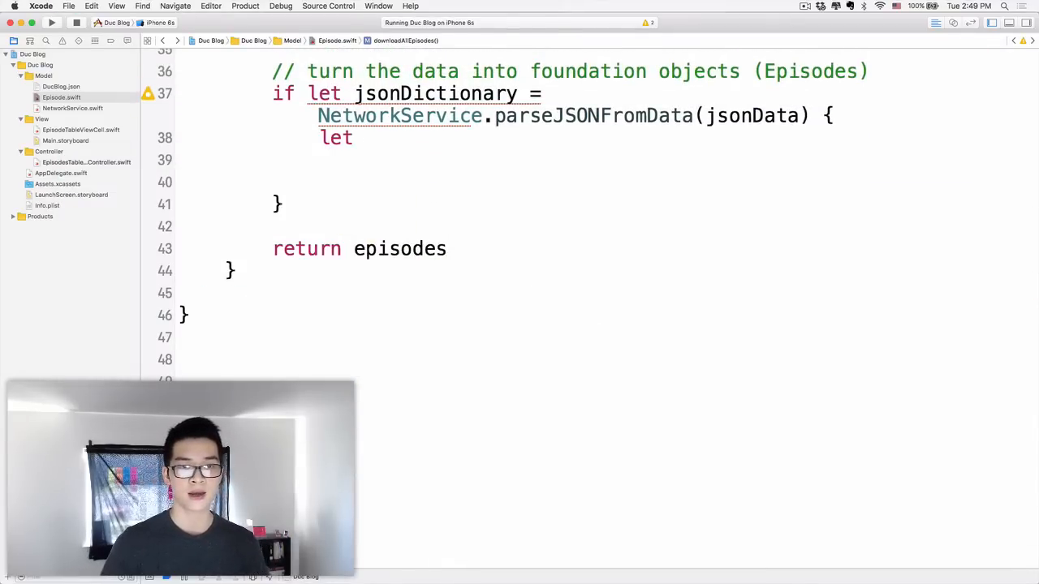
text(es)
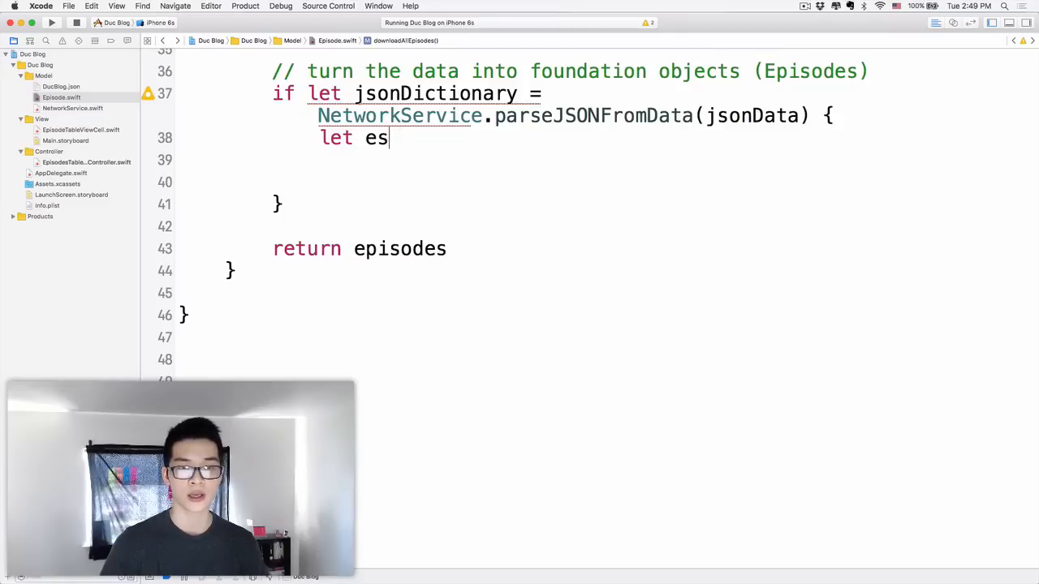
text(p)
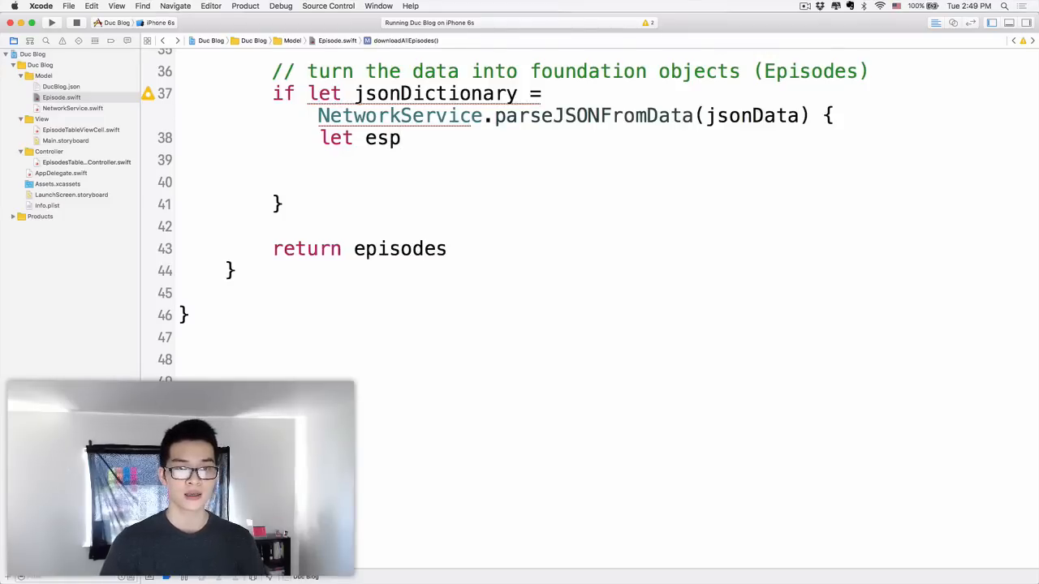
text(Dictiona)
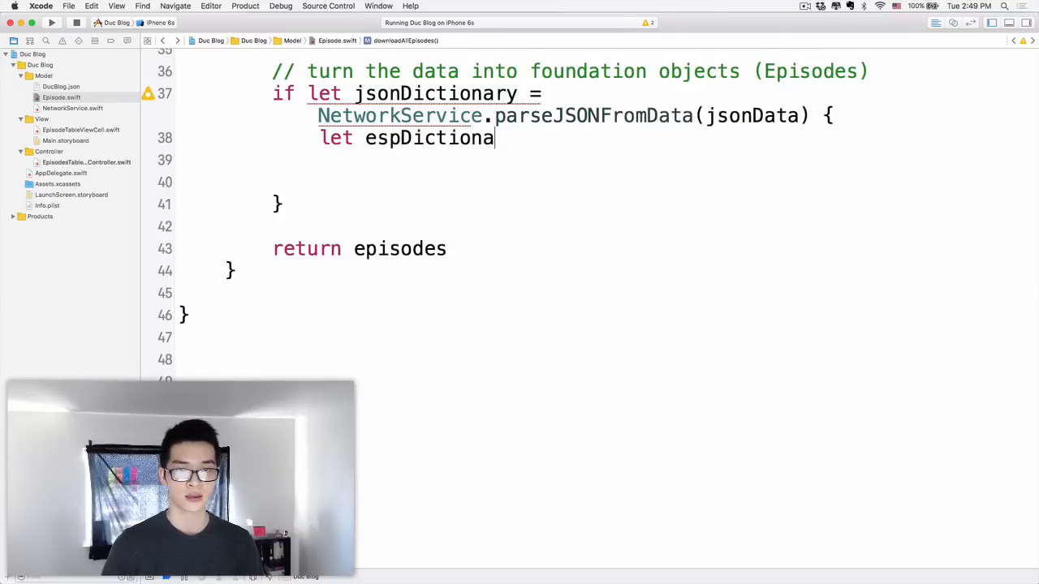
key(Backspace)
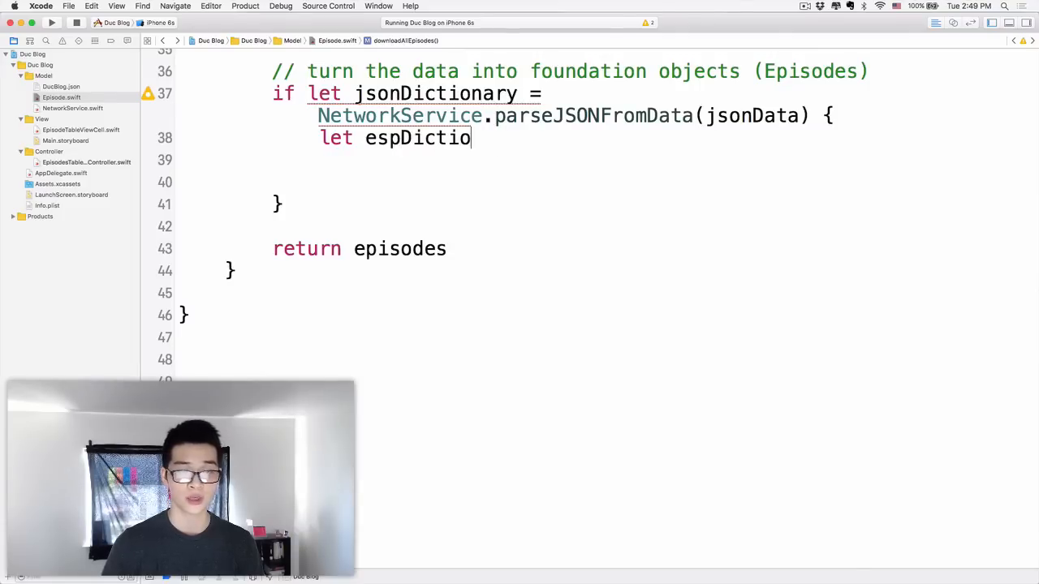
text(naries =)
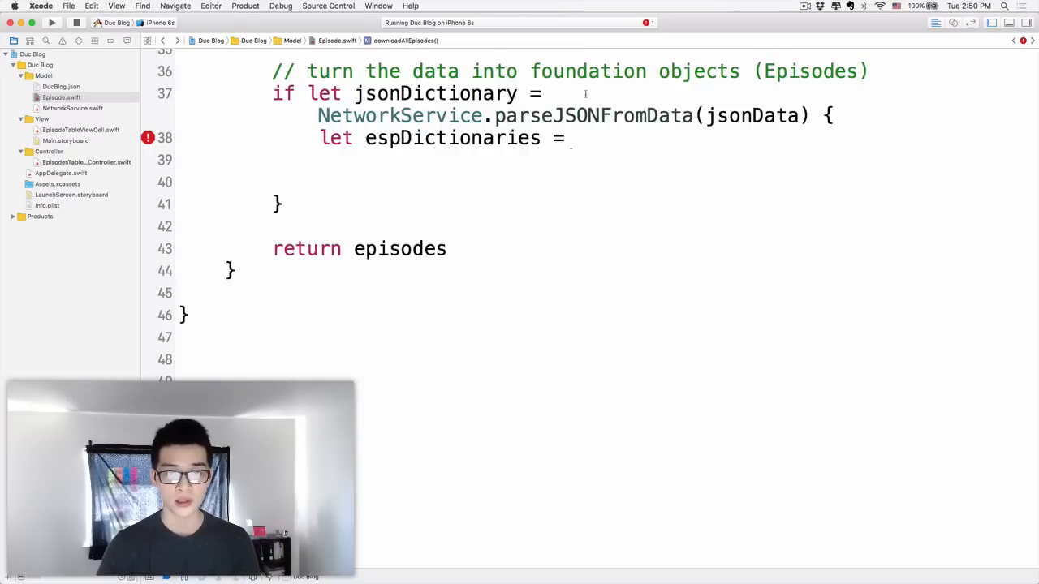
Assign it jsonDictionary["episodes"] as! [[String : AnyObject]].
text(json)
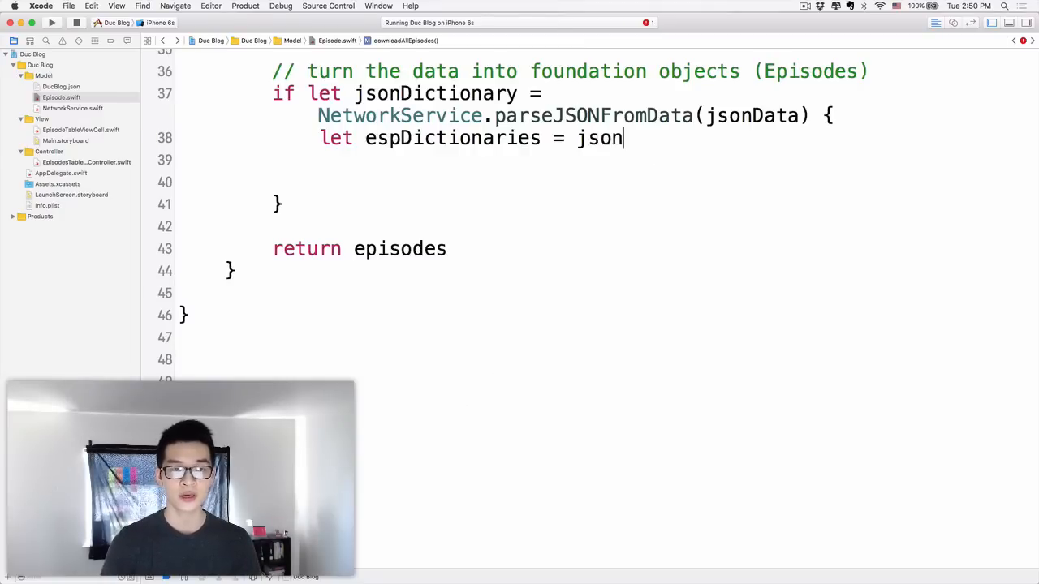
text(Dictionary[")
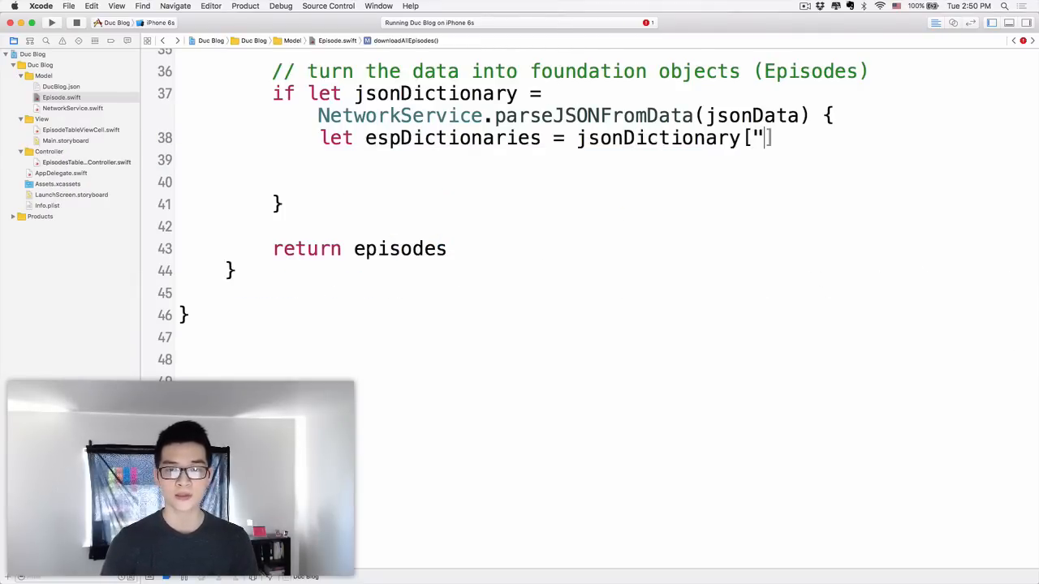
text(episodes)
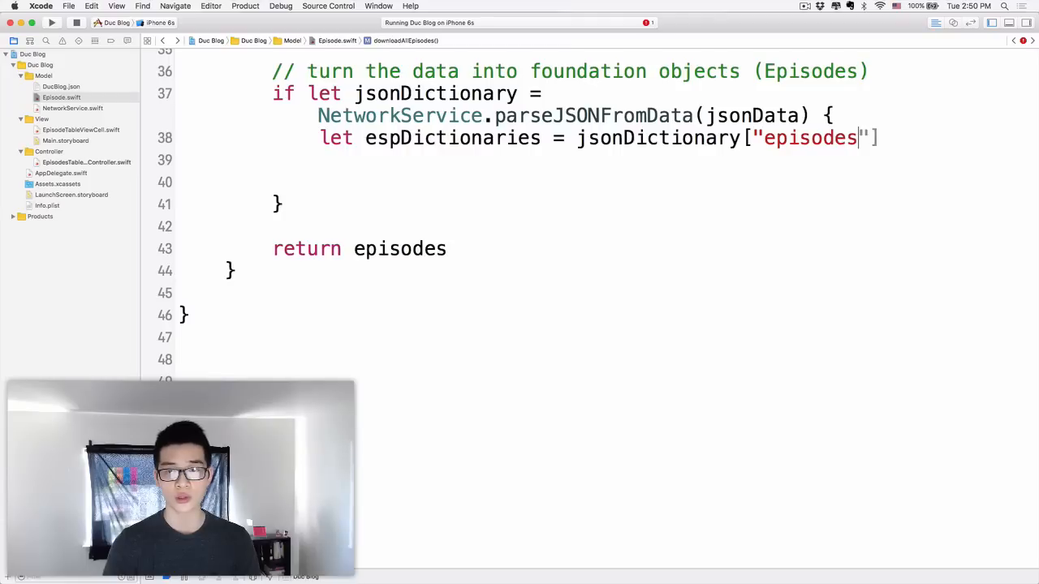
text(as!)
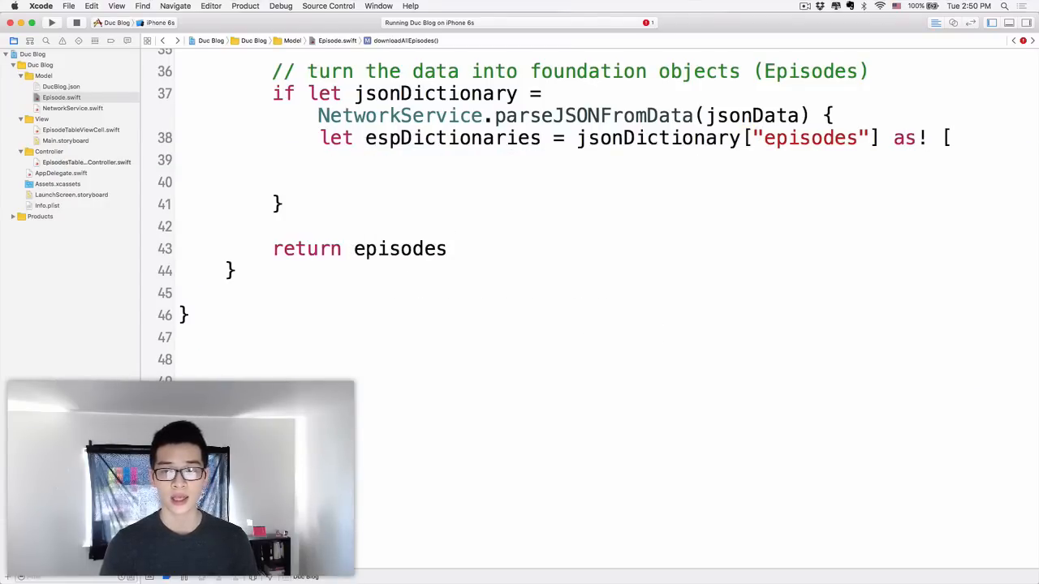
text([[String : A]])
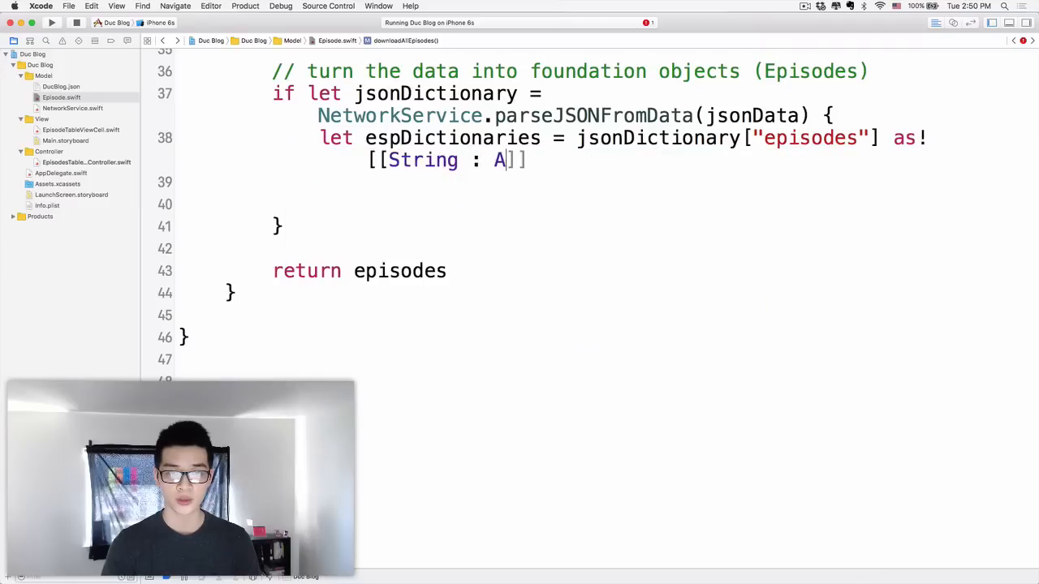
text(nyObject)
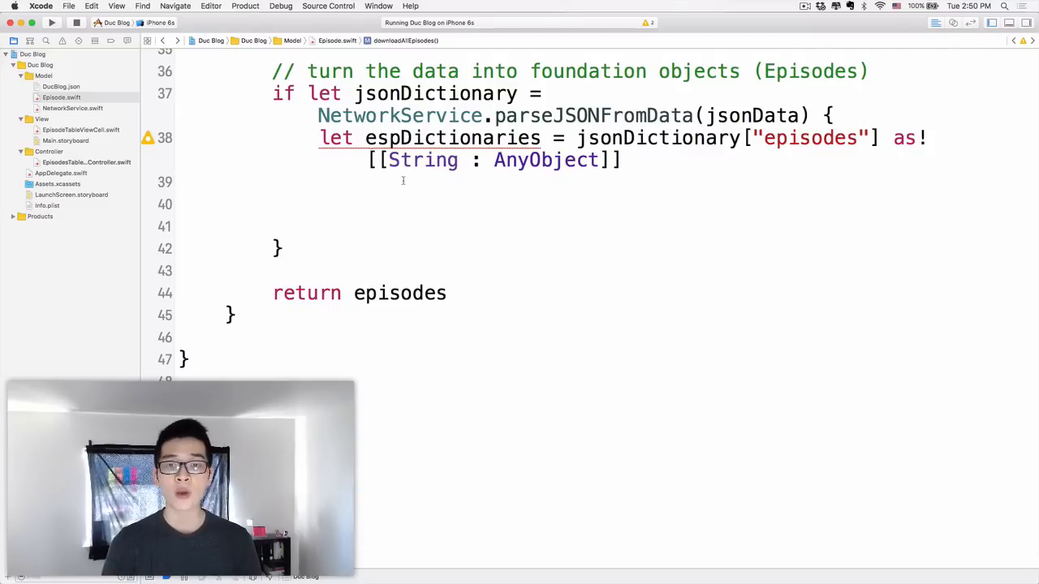
Add an empty for espDictionary in espDictionaries loop, then jump up to the Episode init.
text(for)
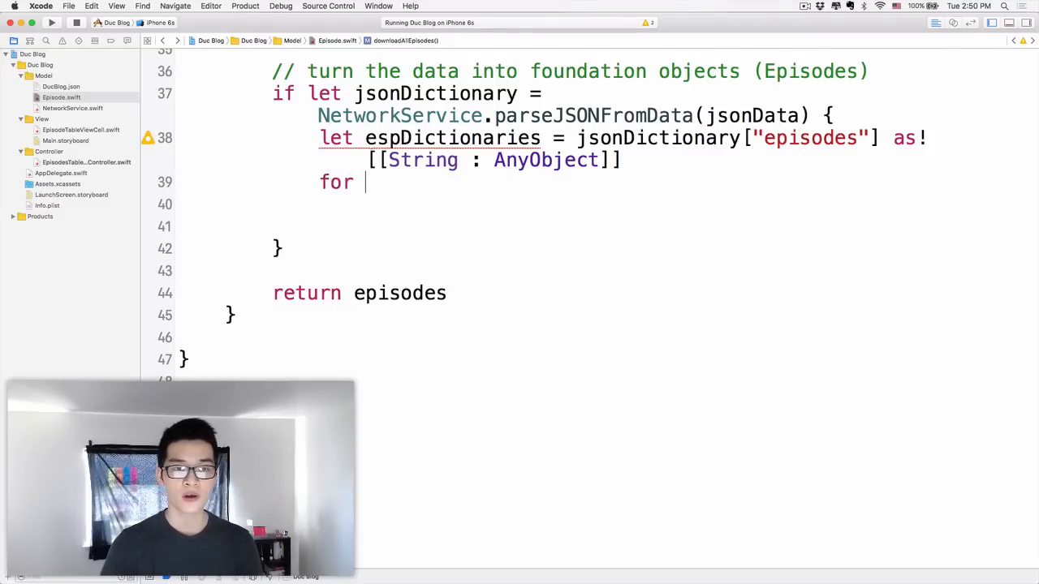
text(espDictionary in espDictionaries {)
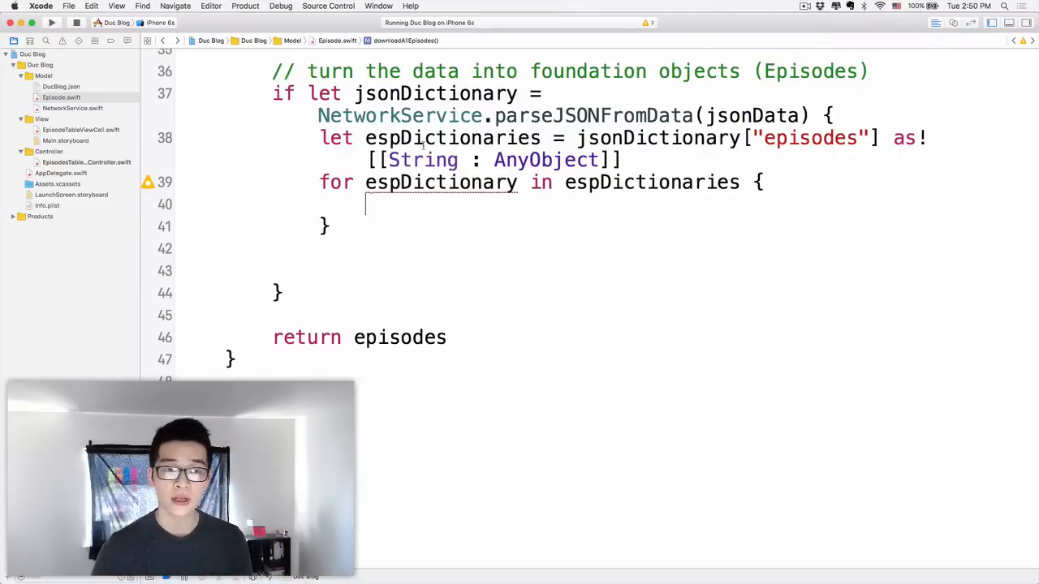
double_click(442, 182)
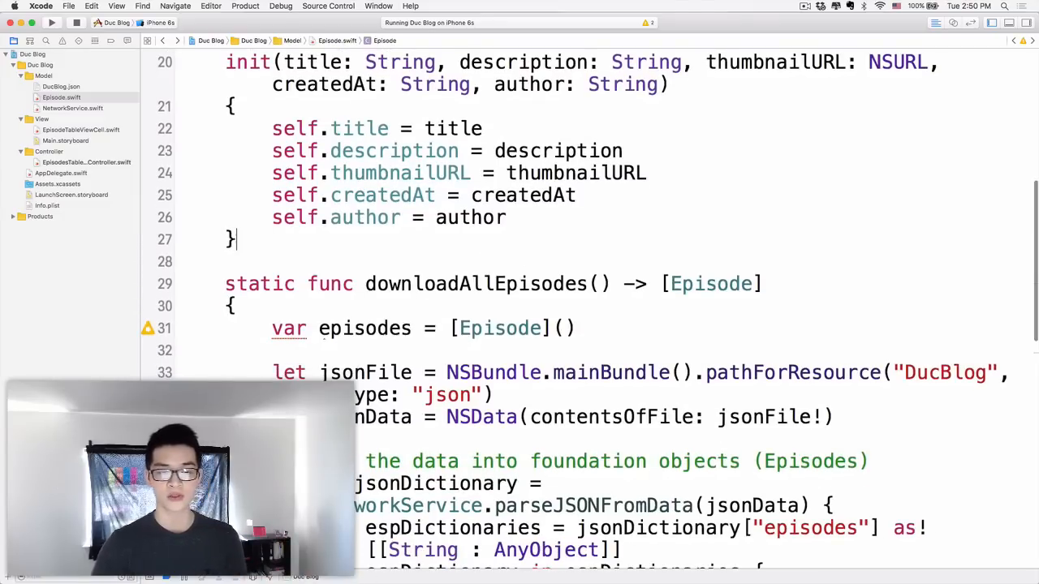
Write init(espDictionary: [String : AnyObject]) { } below the existing initializer.
text(init()
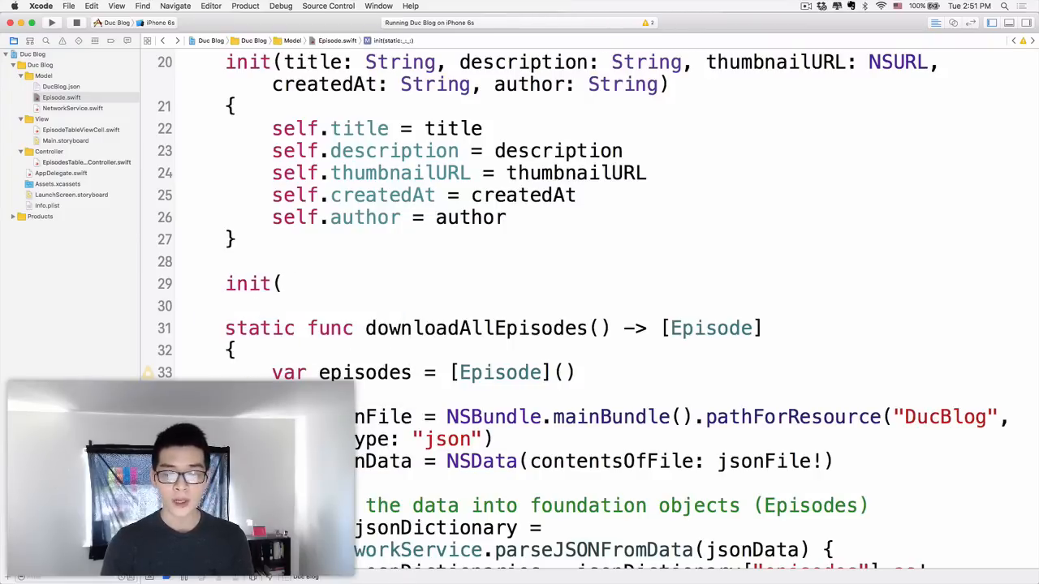
text(espDic))
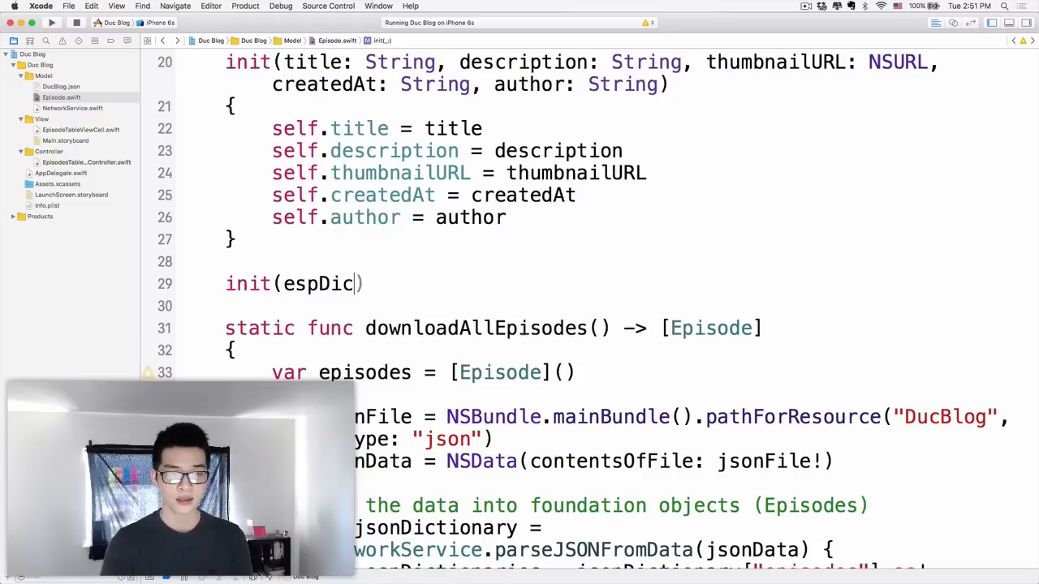
text(tionary)
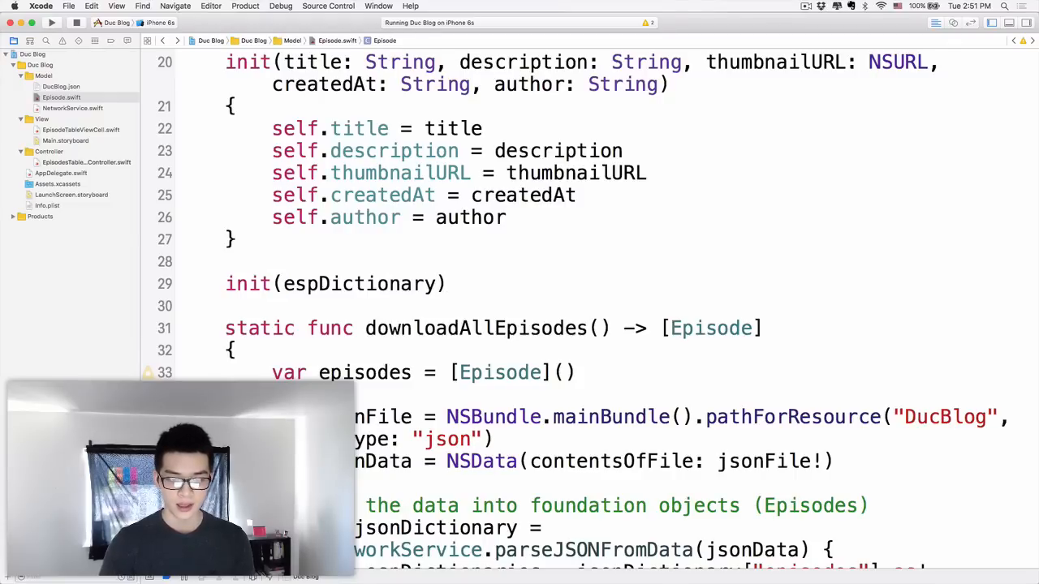
text(: [String : AnyObject)
text({)
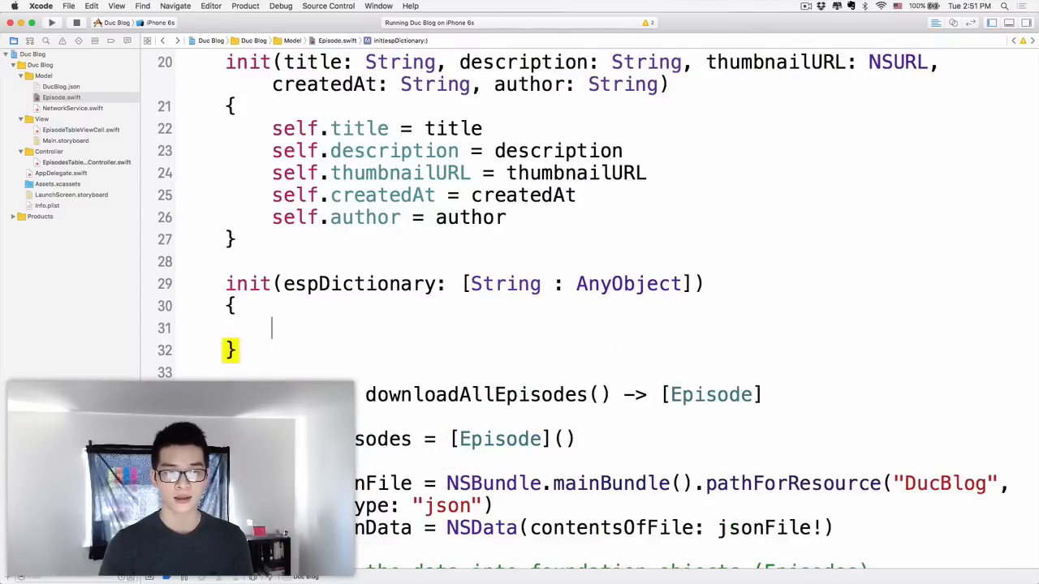
scroll(down, 3)
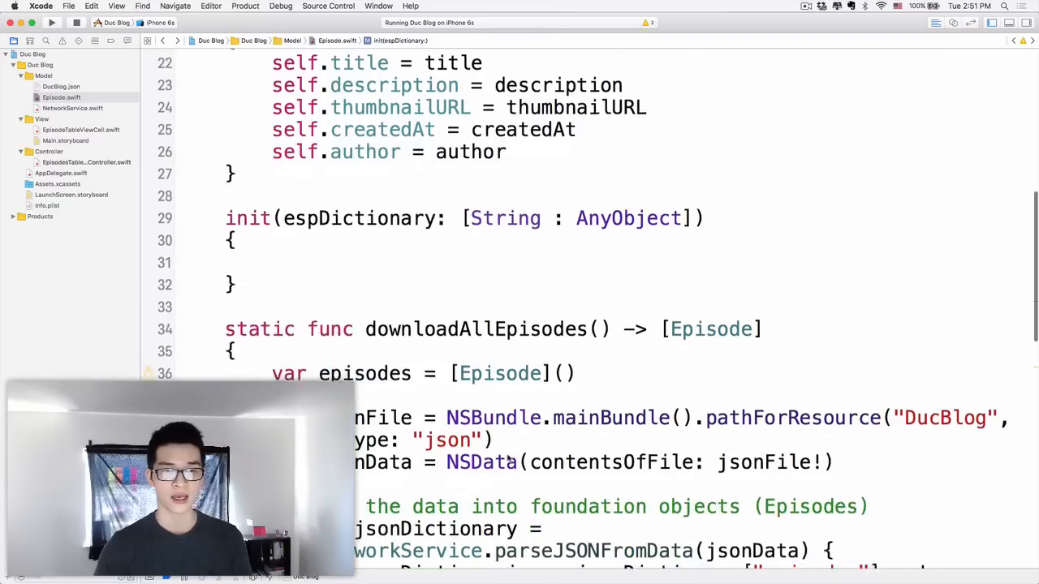
scroll(down, 3)
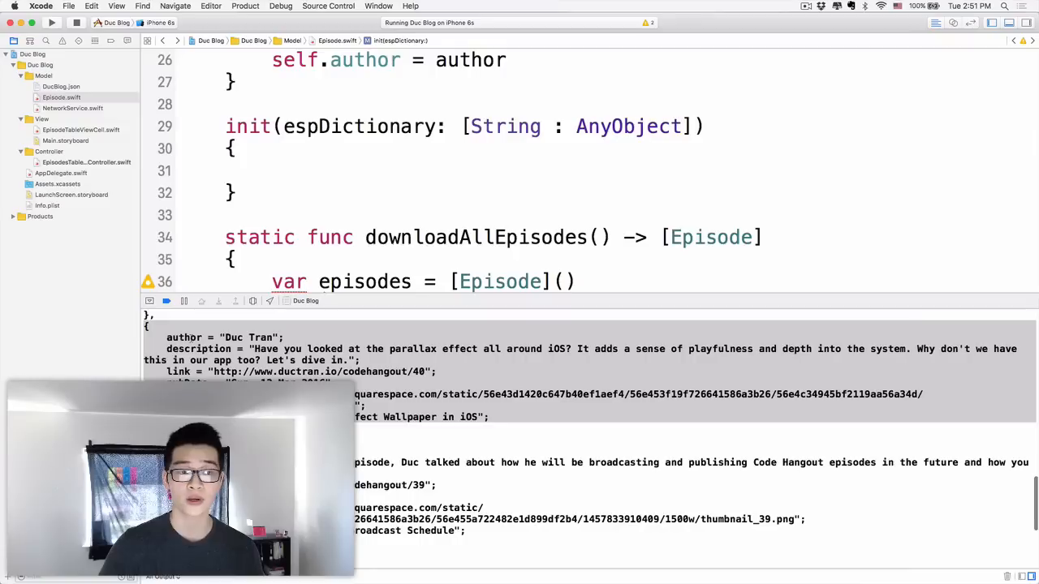
double_click(183, 336)
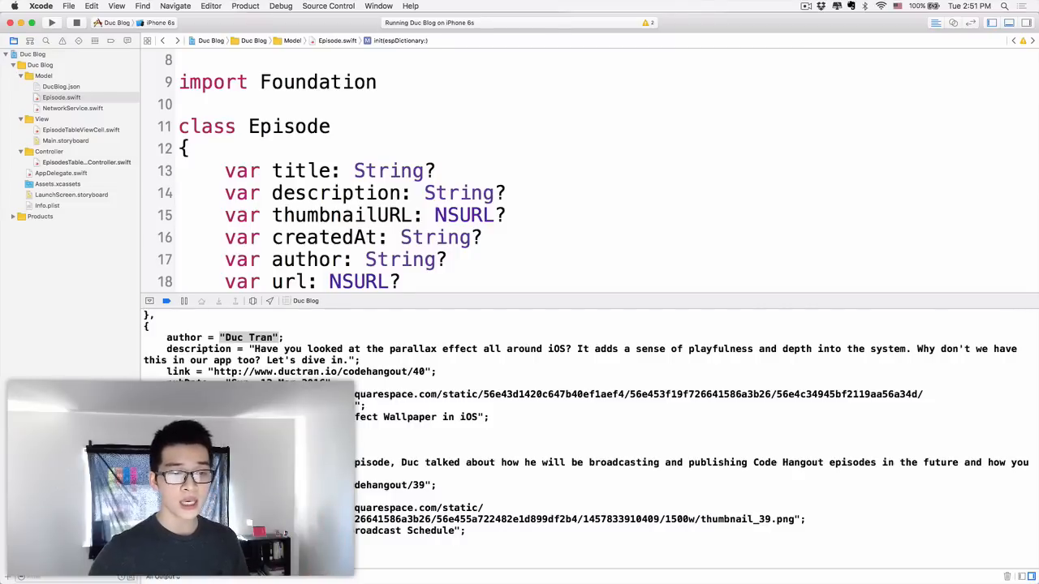
double_click(198, 347)
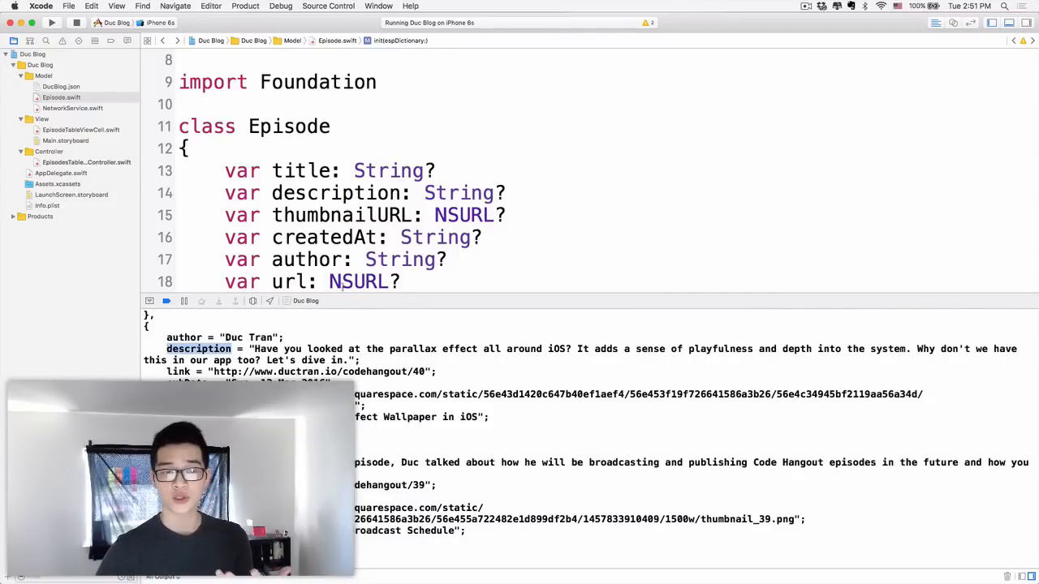
scroll(down, 3)
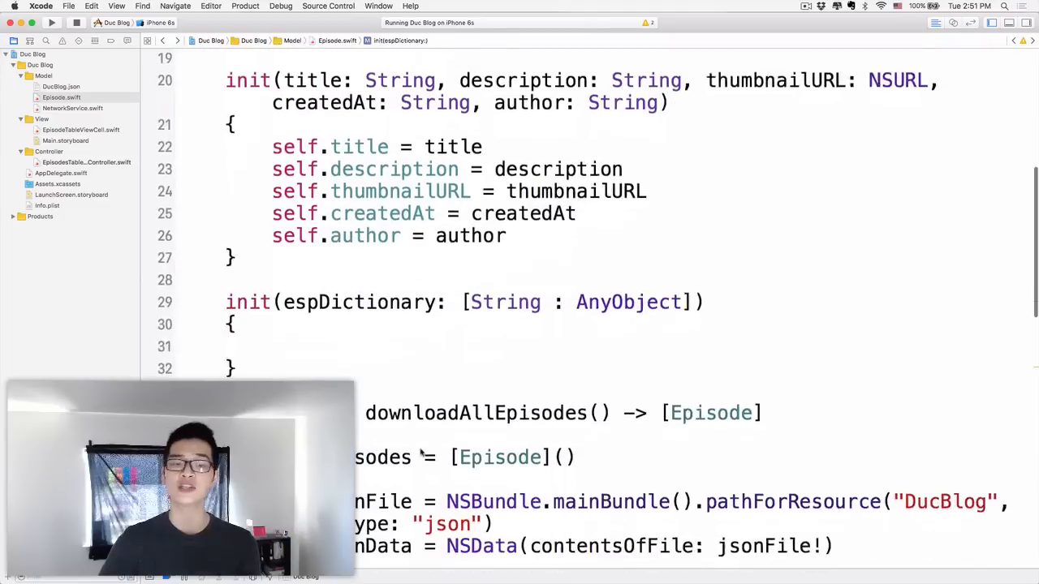
Set self.title = espDictionary["title"] as? String in the new init.
scroll(down, 3)
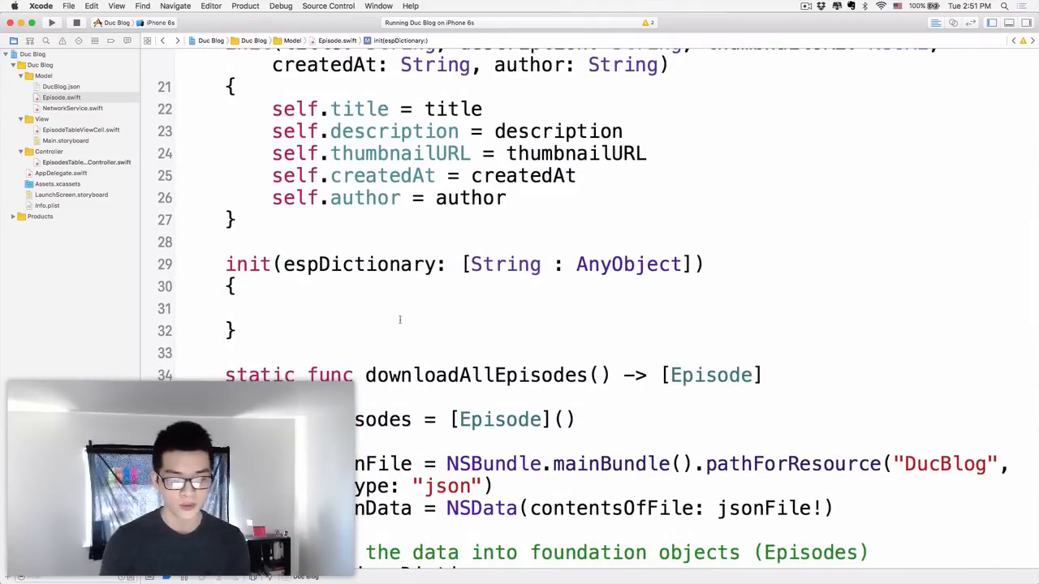
text(espDictionary)
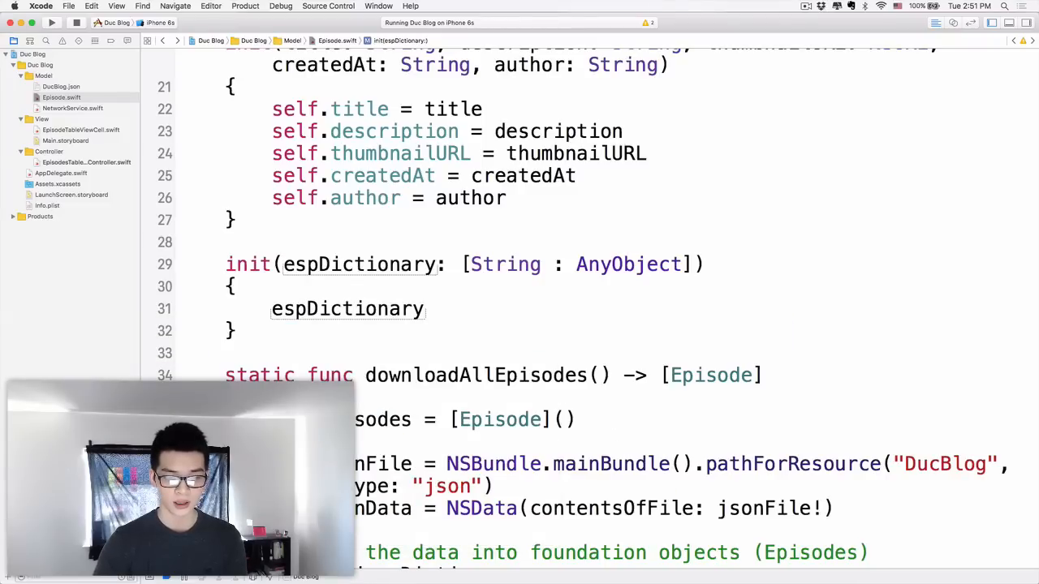
key(backspace)
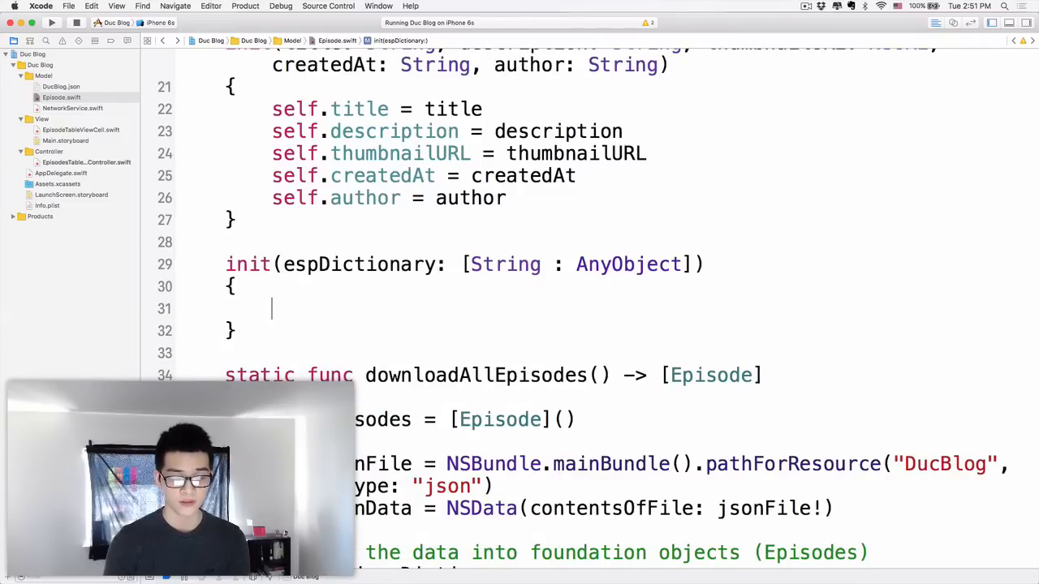
text(self.title = espDictionary[")
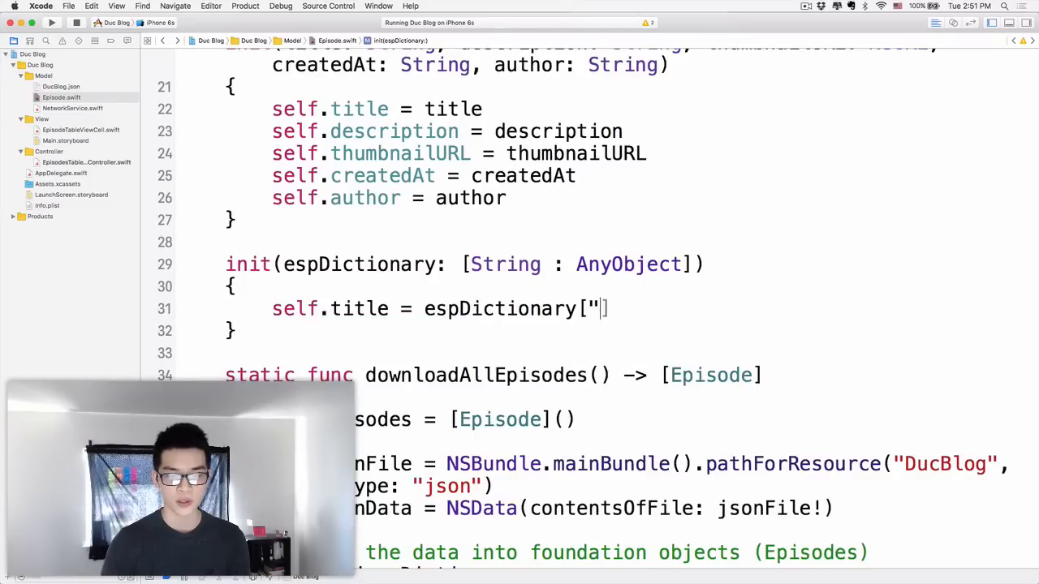
text(title"] as? S)
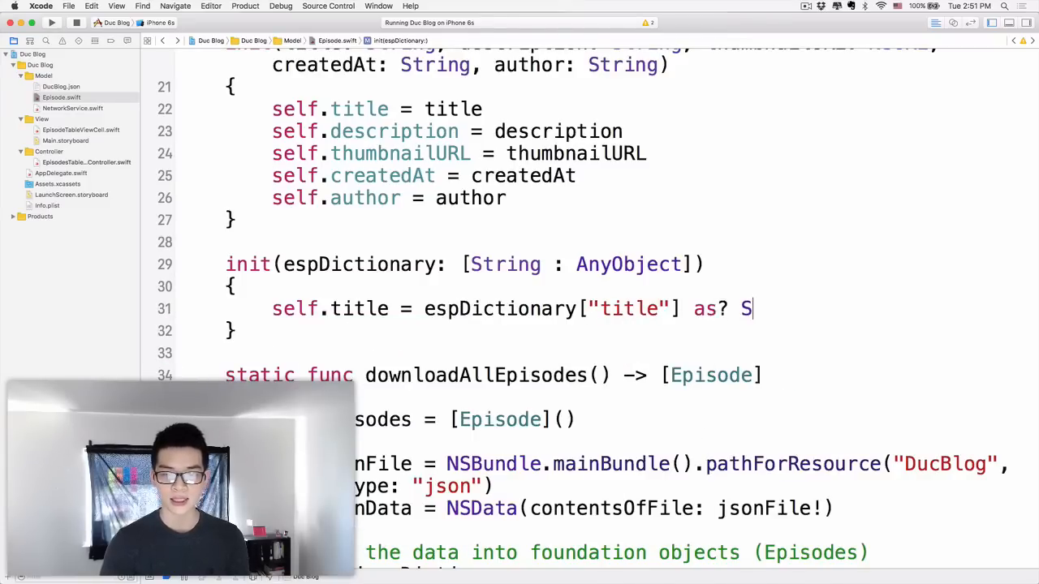
text(tring)
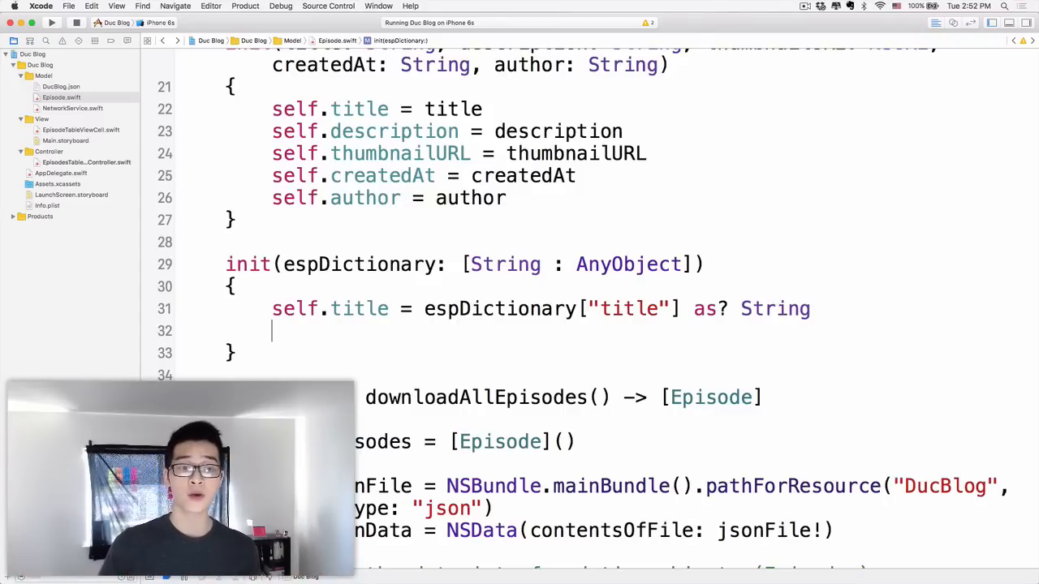
Set self.description = espDictionary["description"] as? String.
text(description = espDictionary["des"])
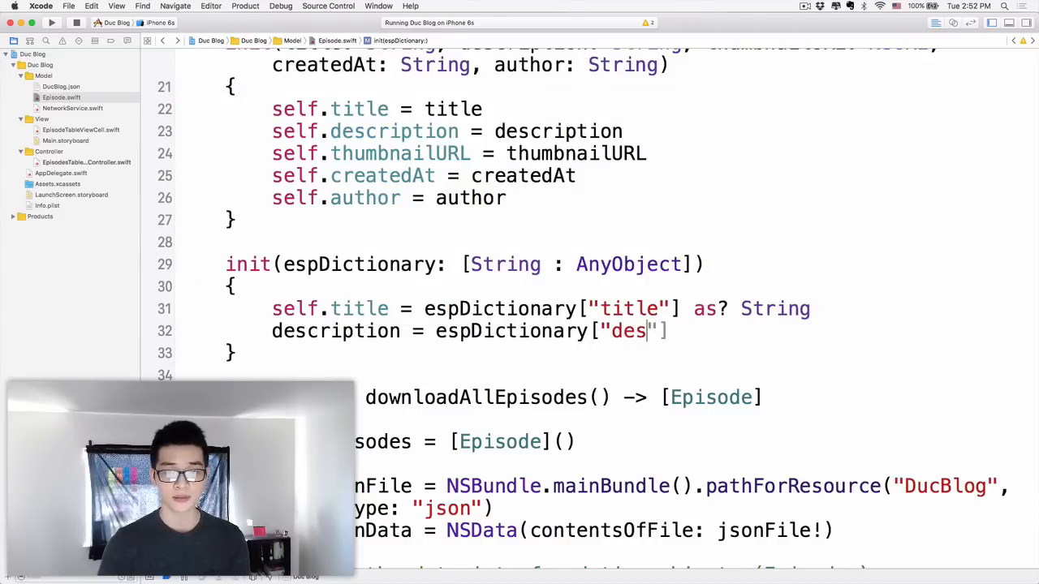
text(cription"] as)
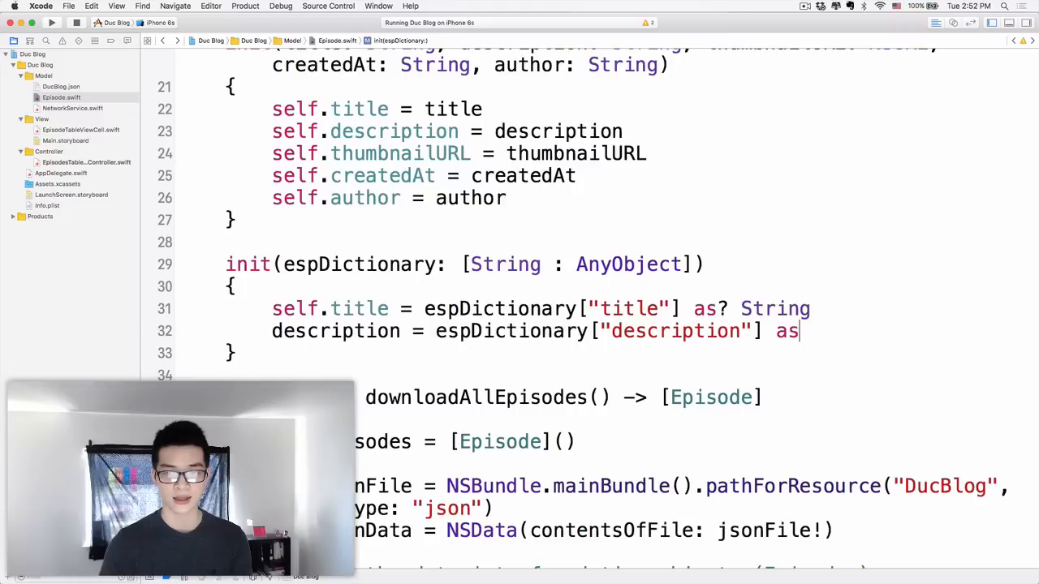
text(? String)
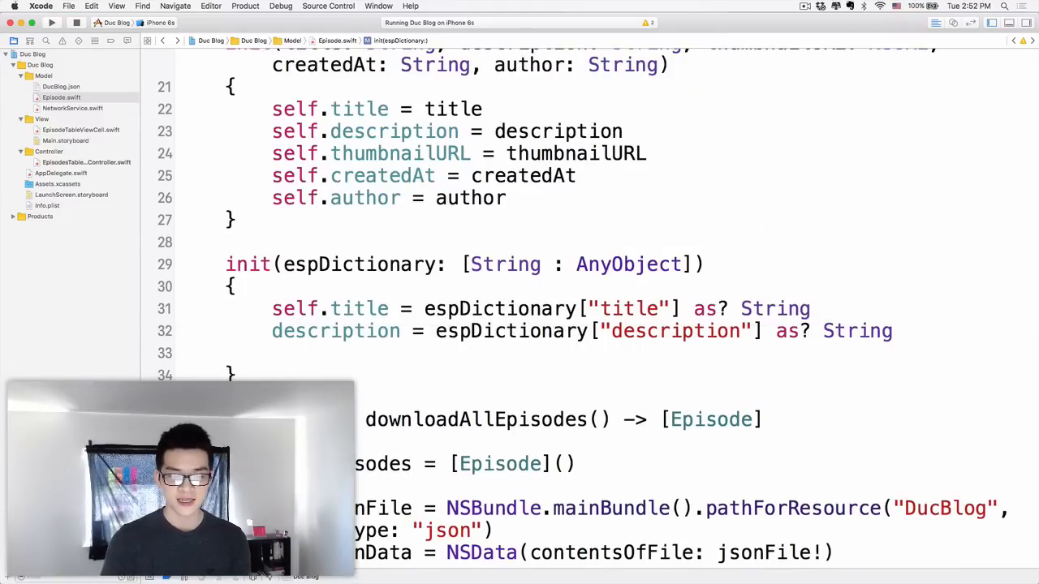
Set self.thumbnailURL = NSURL(string: espDictionary["thumbnailURL"] as! String).
text(thumbnailURL)
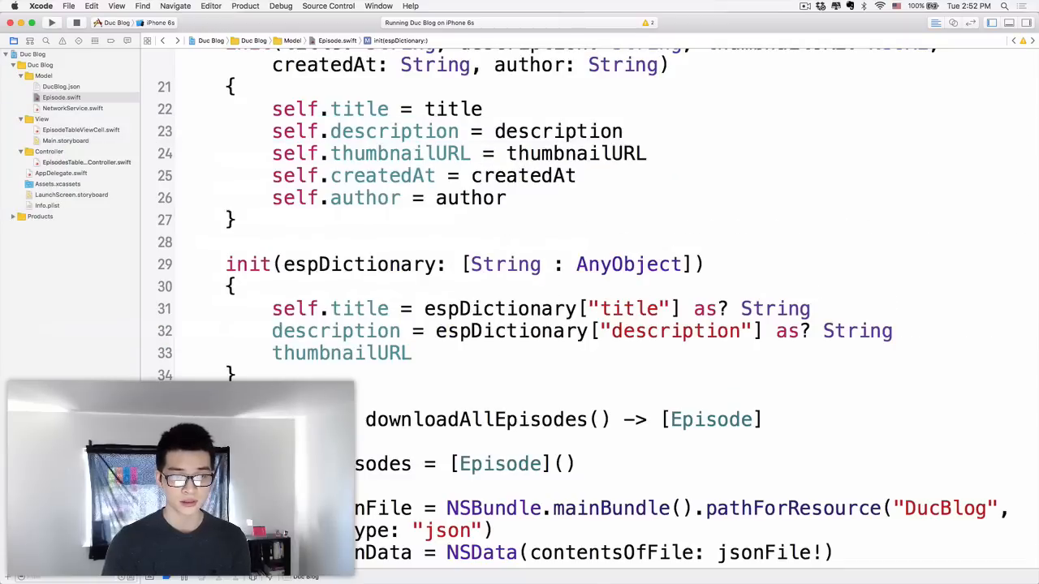
text(NS)
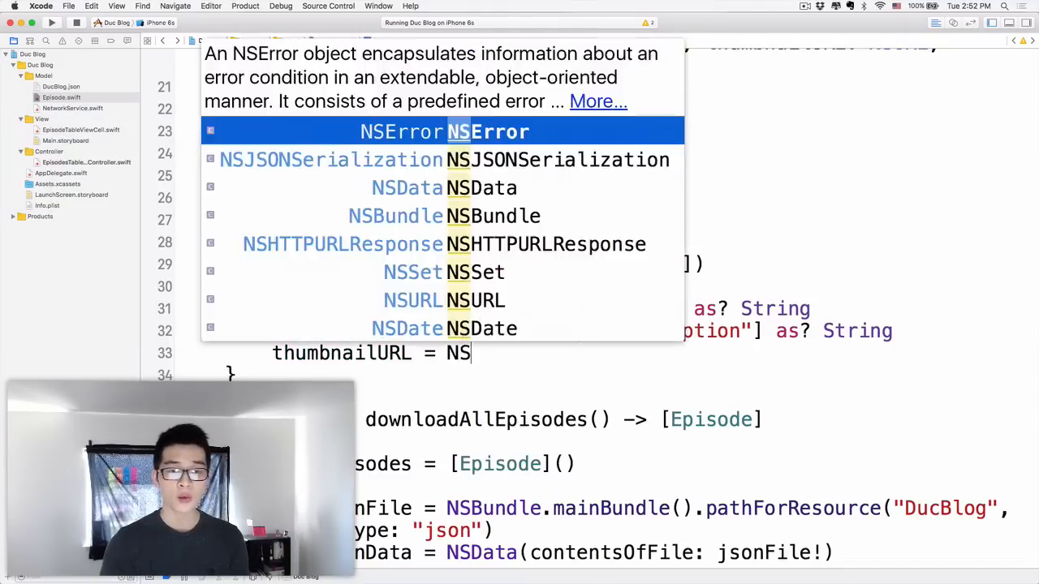
text(URL(string: String)
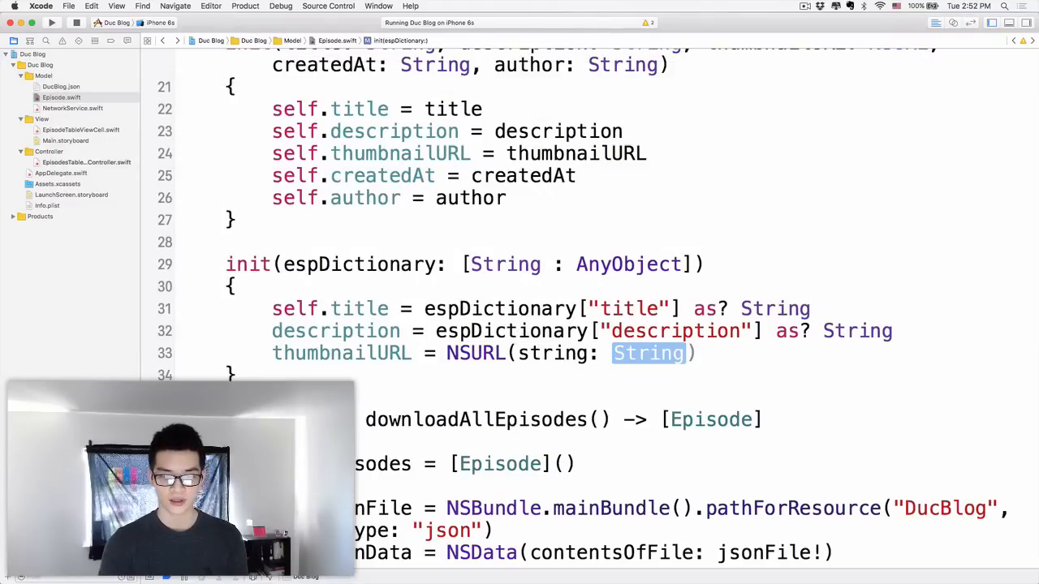
text(espDictionary["thumbn"])
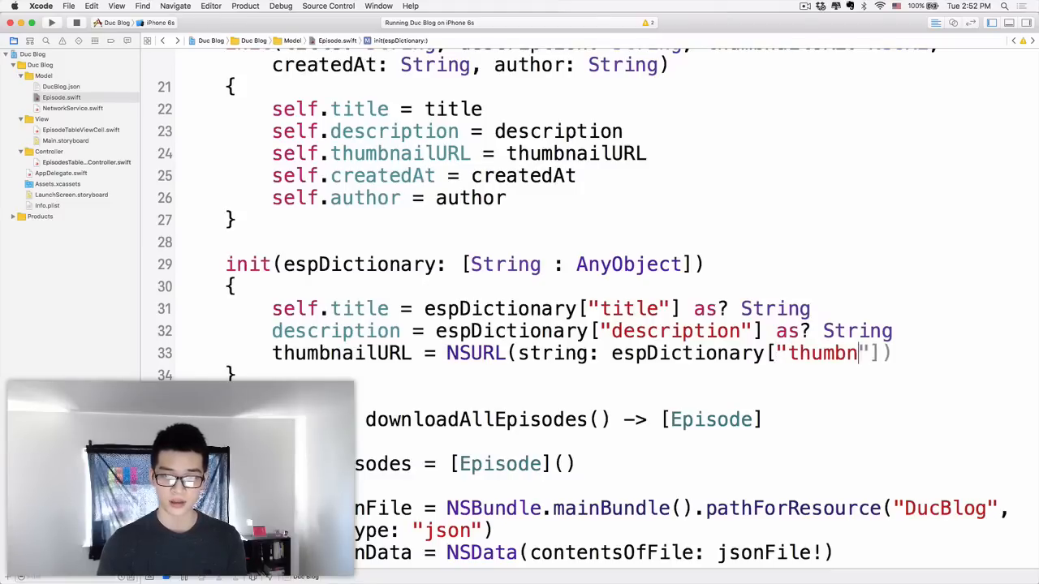
text(ailURL)
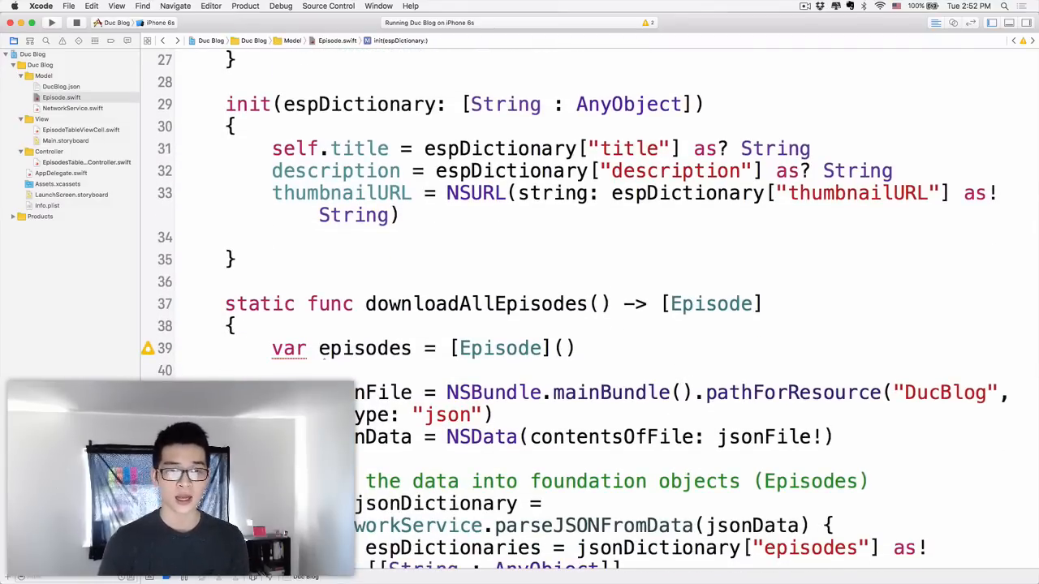
Set self.createdAt = espDictionary["pubDate"] as? String and begin the self.author line.
text(self.createdAt =)
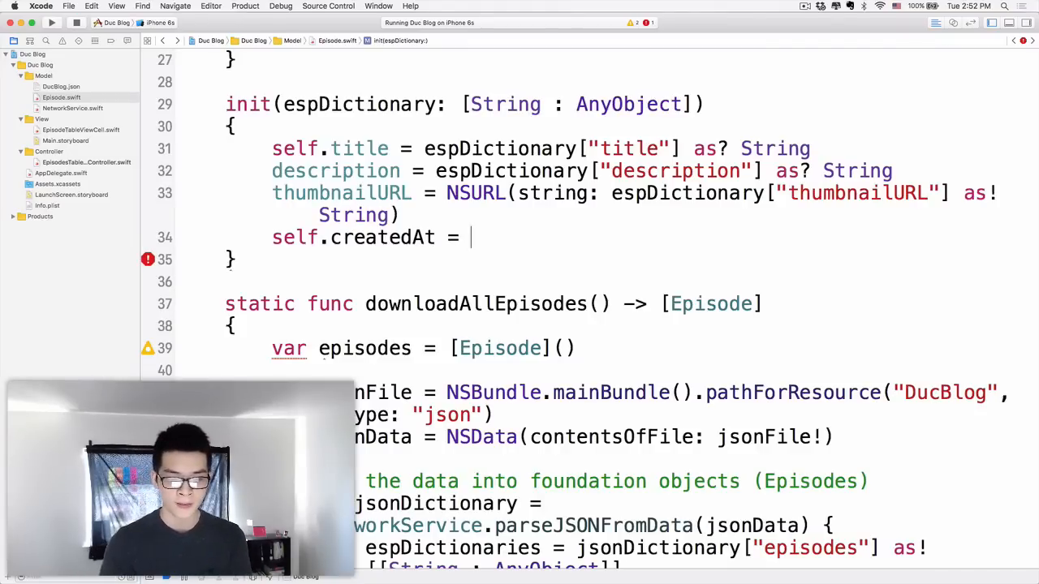
text(espDictionary["pubData"])
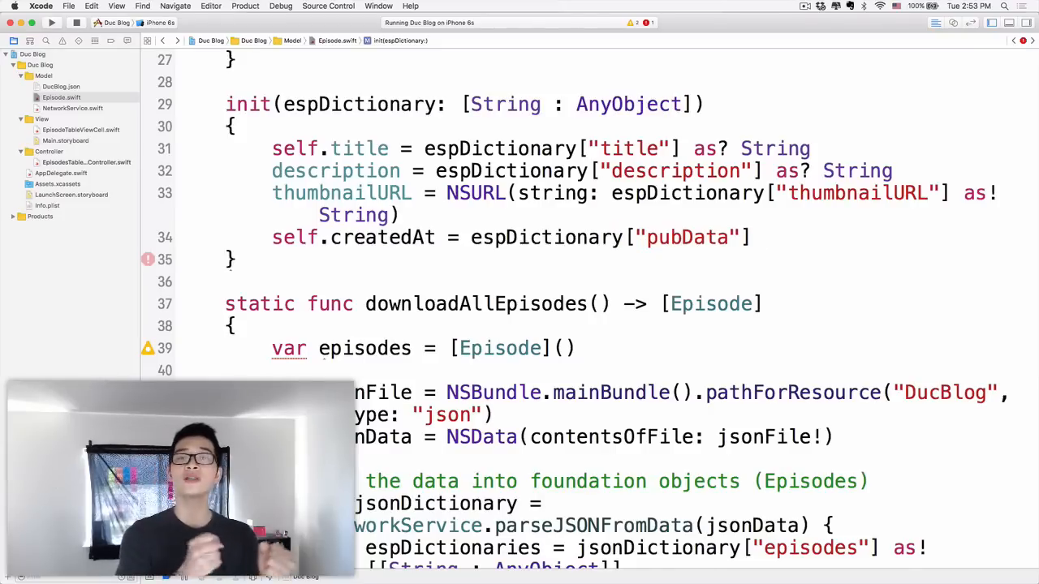
click(759, 237)
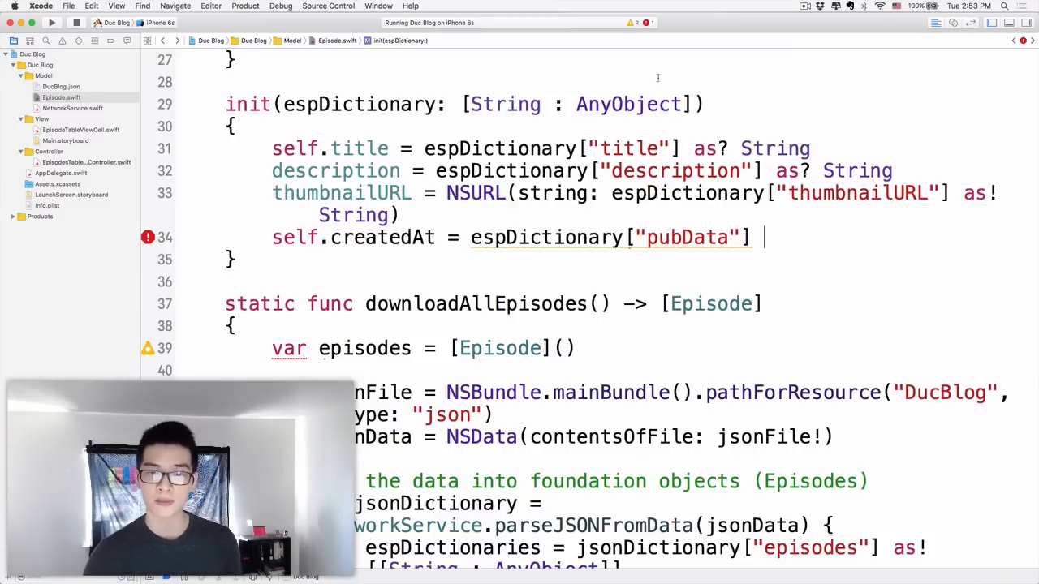
mouse_move(661, 257)
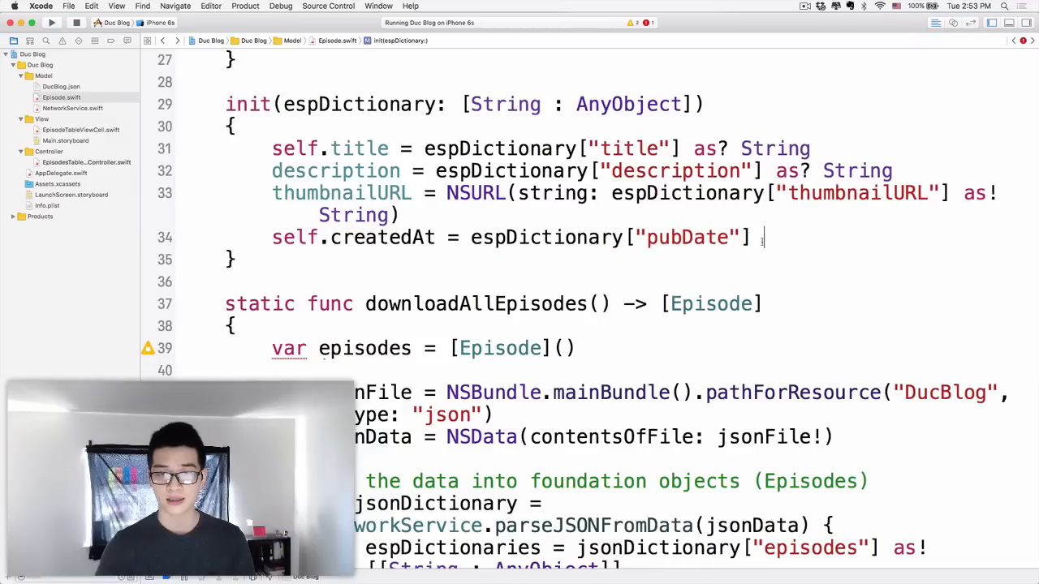
text(as?)
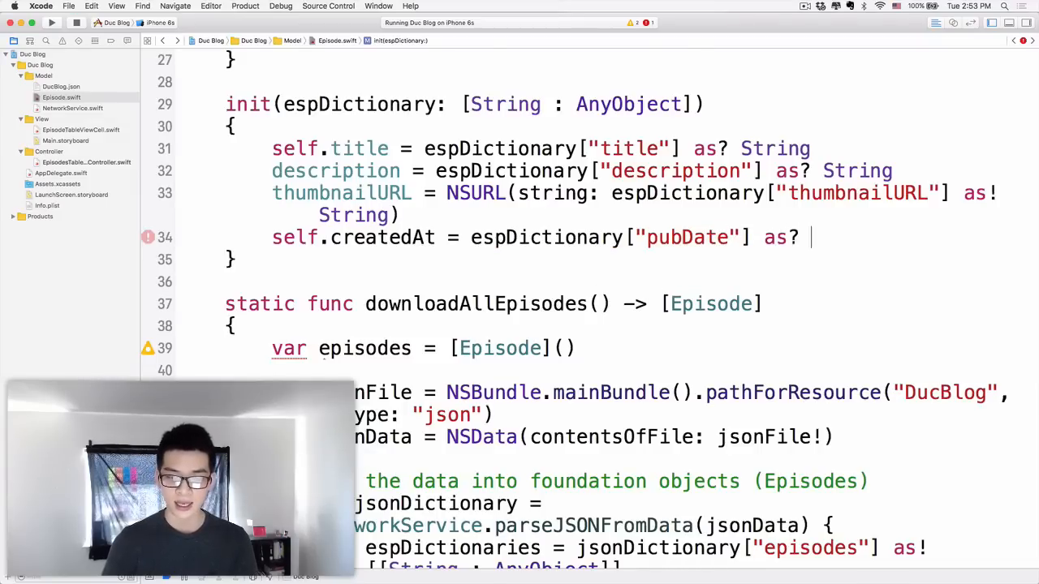
text(String)
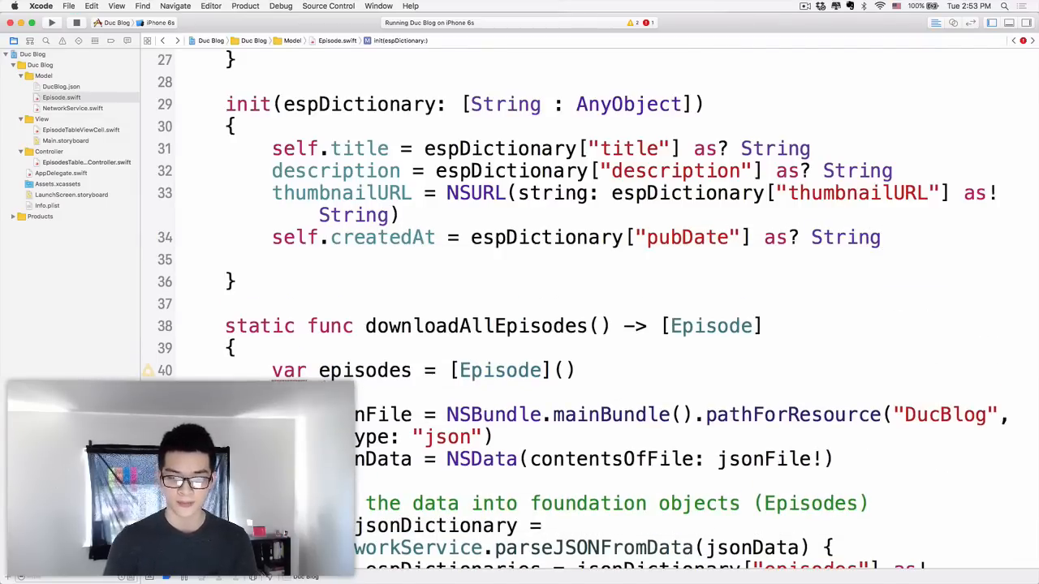
text(self.author = espDictionary[")
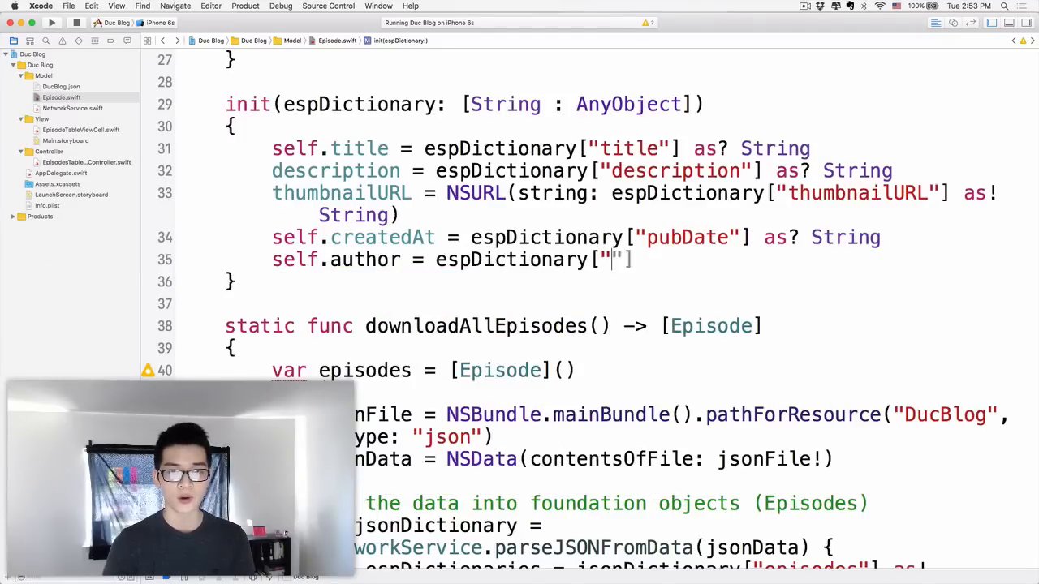
Set author from "author" as! String and self.url = NSURL(string: espDictionary["link"] as! String).
text(author"] as! String)
text(se)
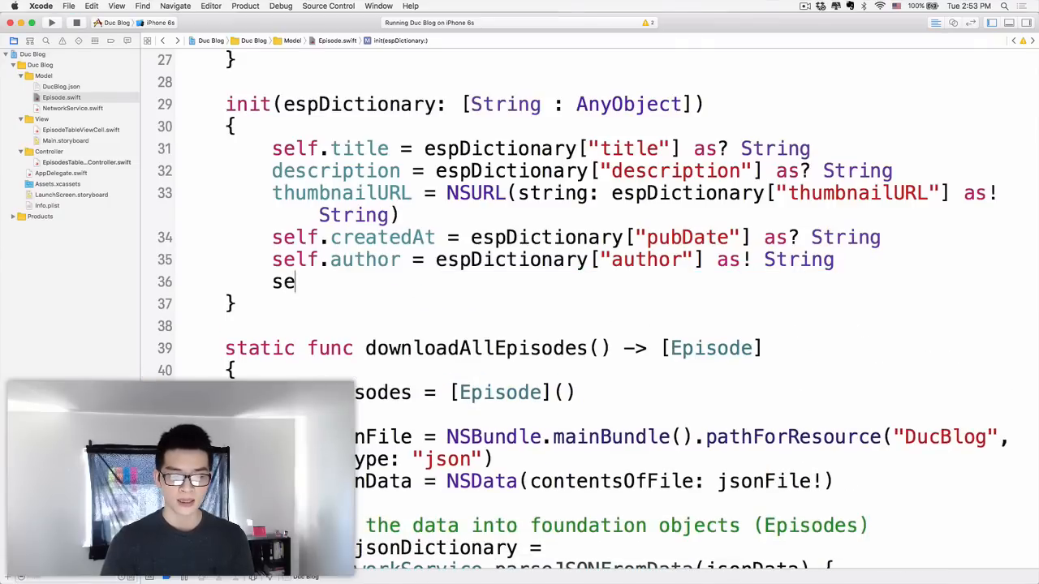
text(lf.url =)
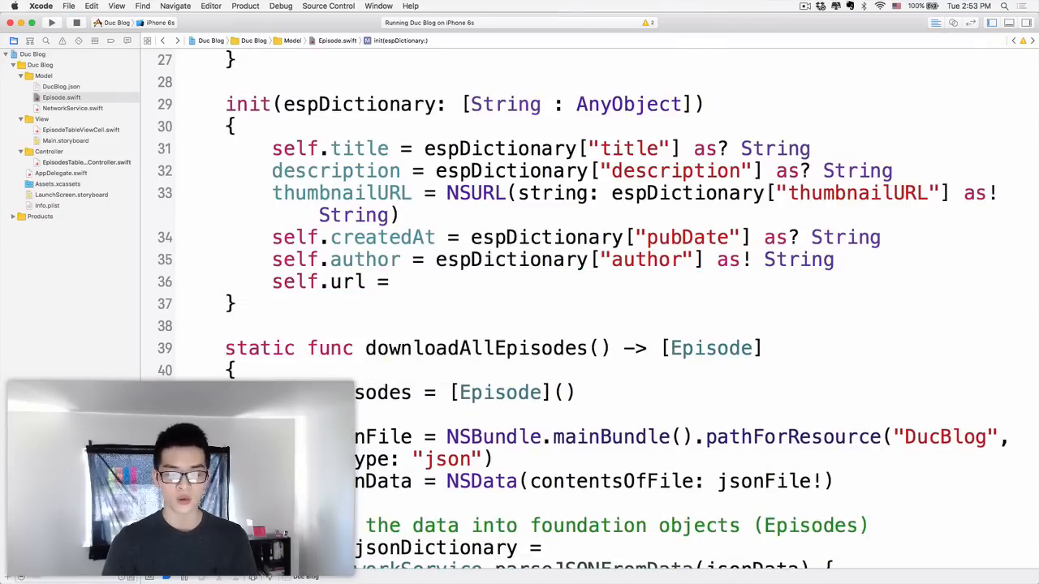
text(NSURL()
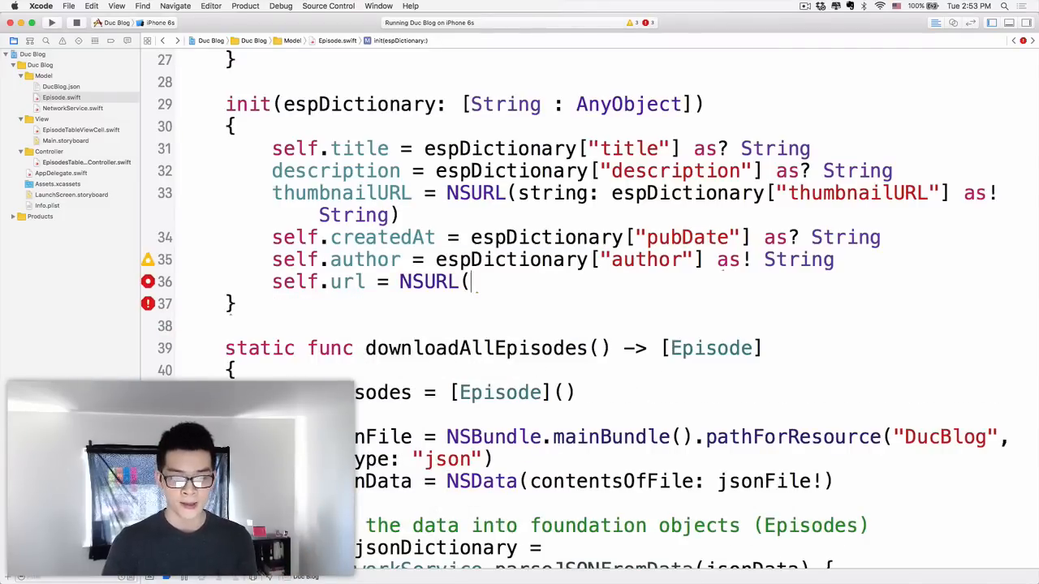
text(string:)
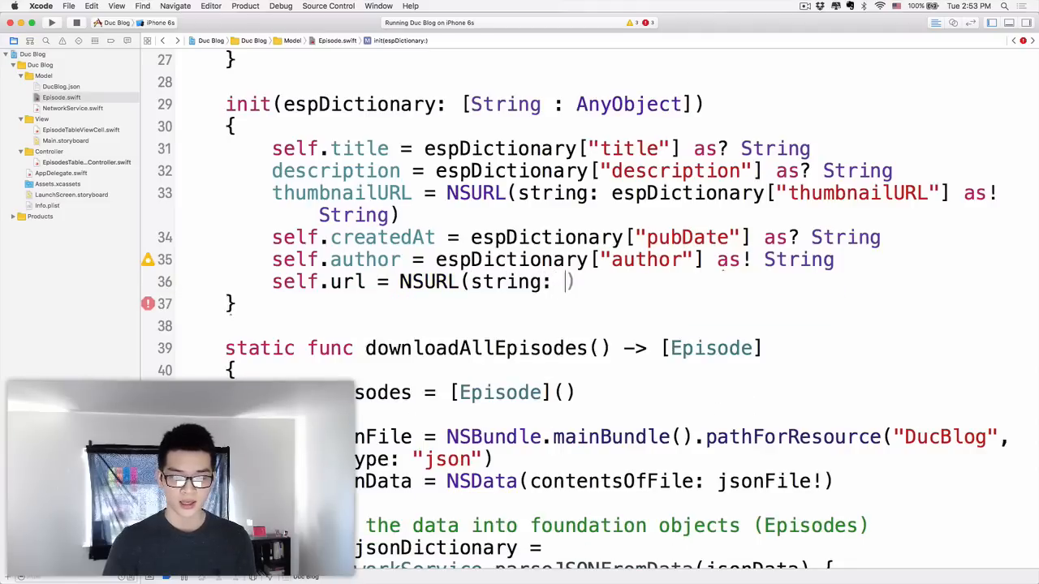
text(espDictionary["link"])
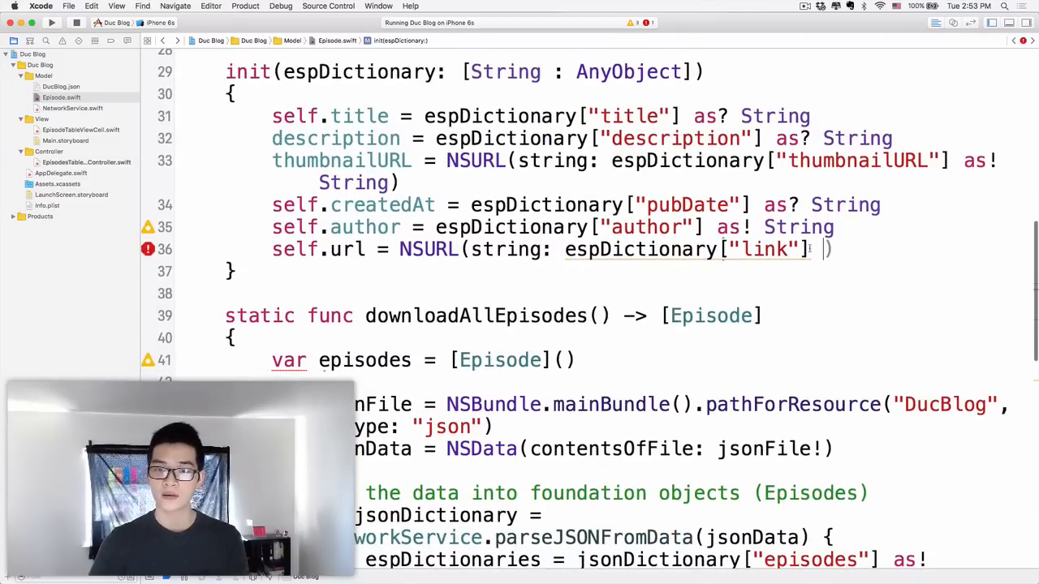
double_click(763, 250)
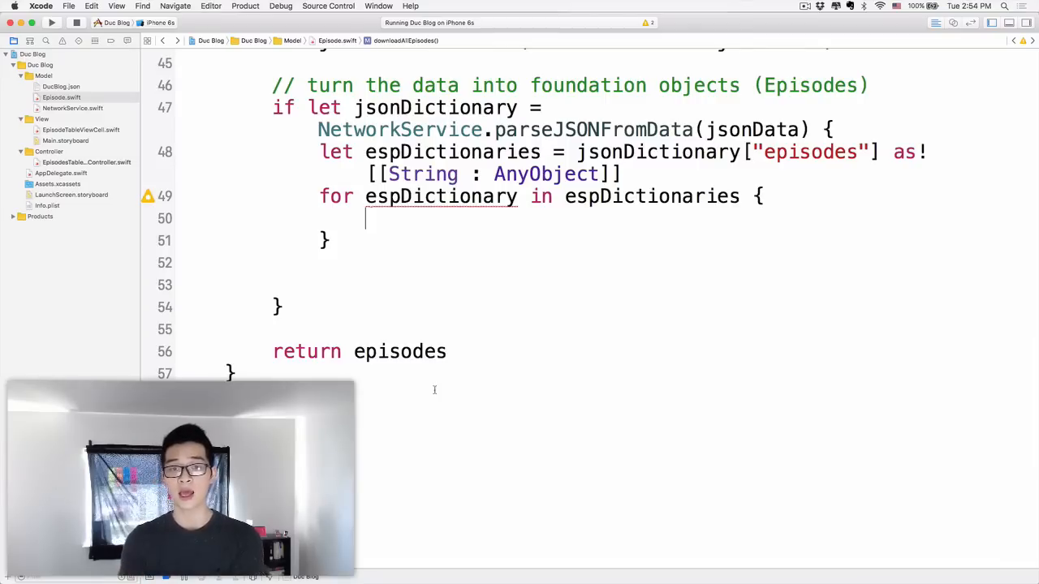
Inside the loop create let newEpisode = Episode(espDictionary: espDictionary).
text(let newE)
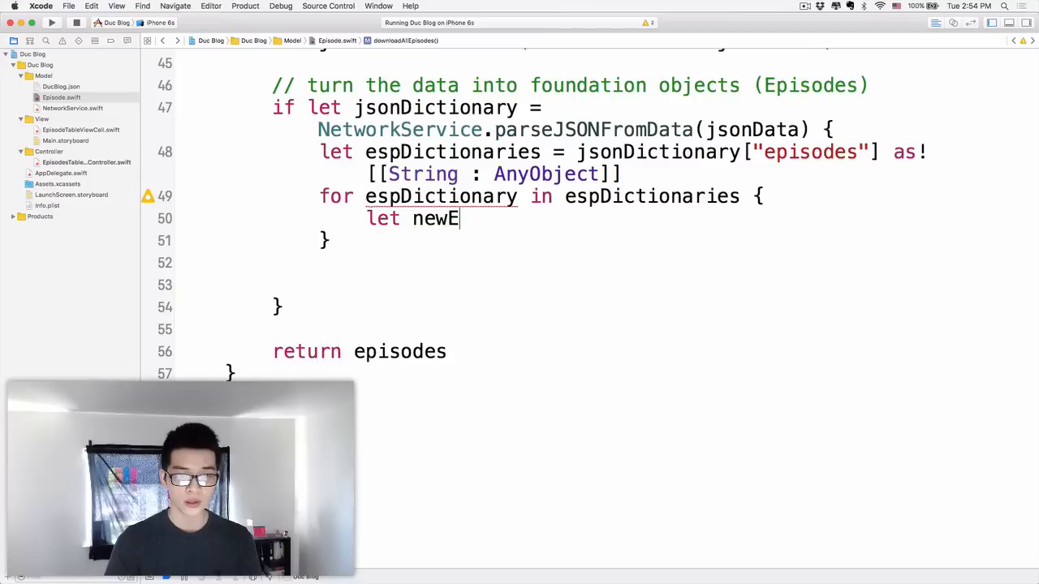
text(pisode =)
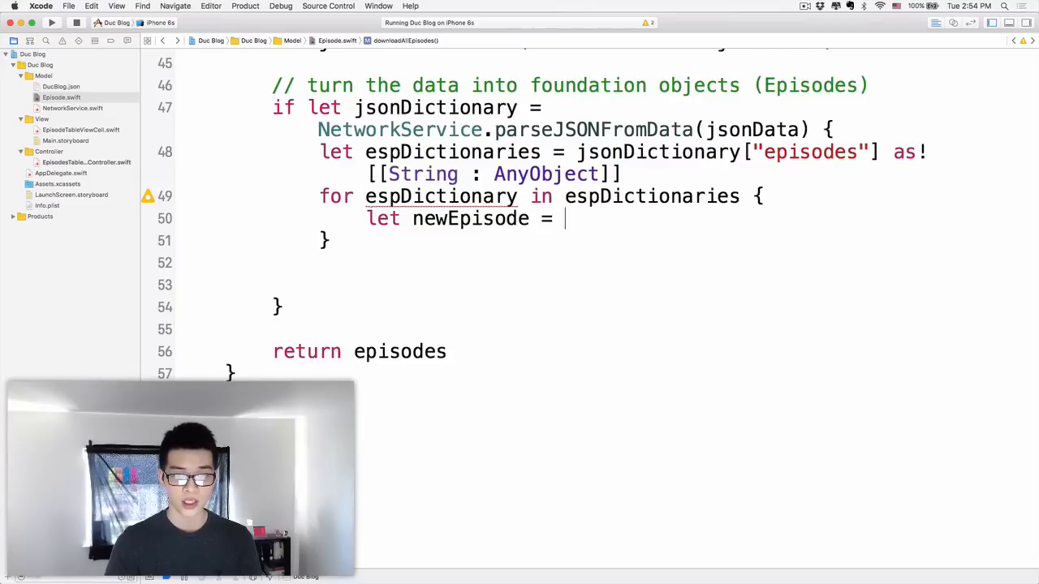
text(E)
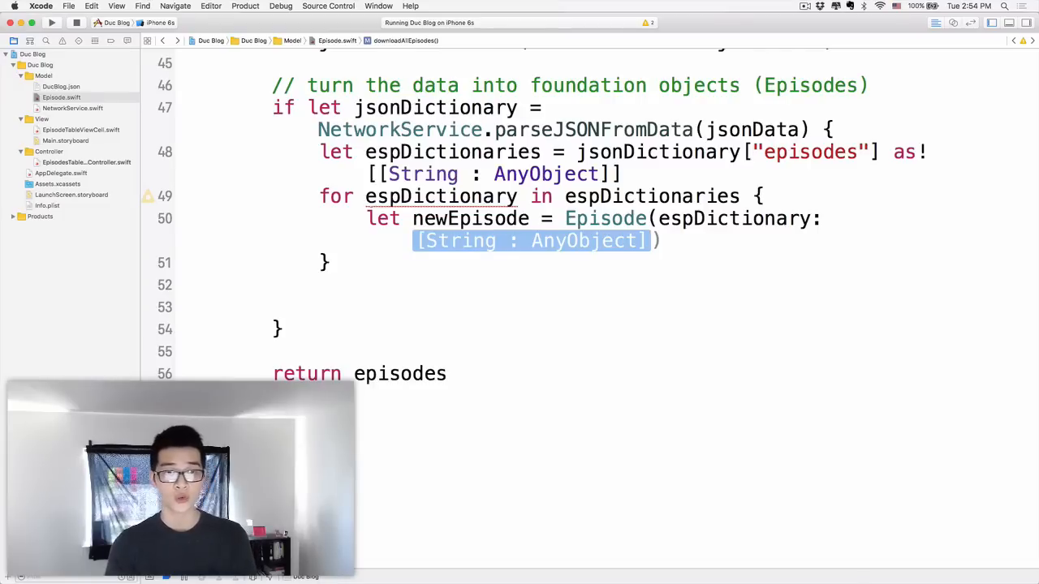
text(ep)
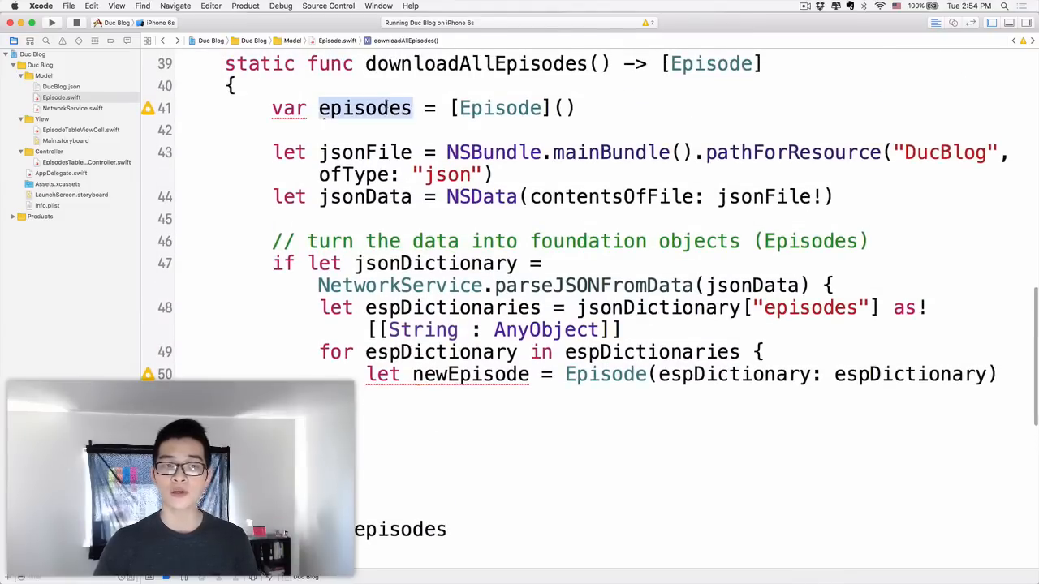
scroll(down, 3)
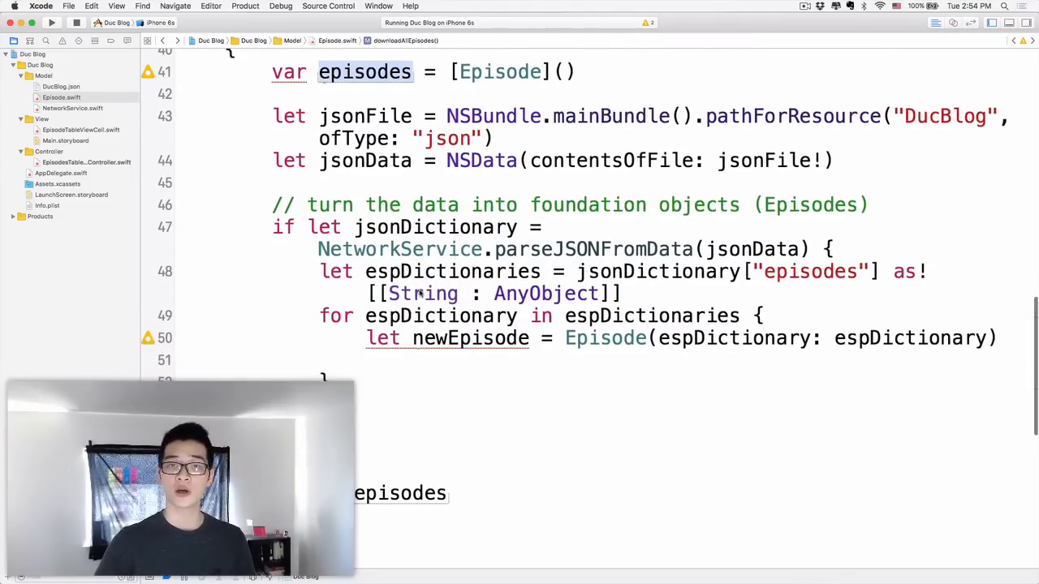
Append newEpisode to episodes and highlight the returned episodes array.
text(sel)
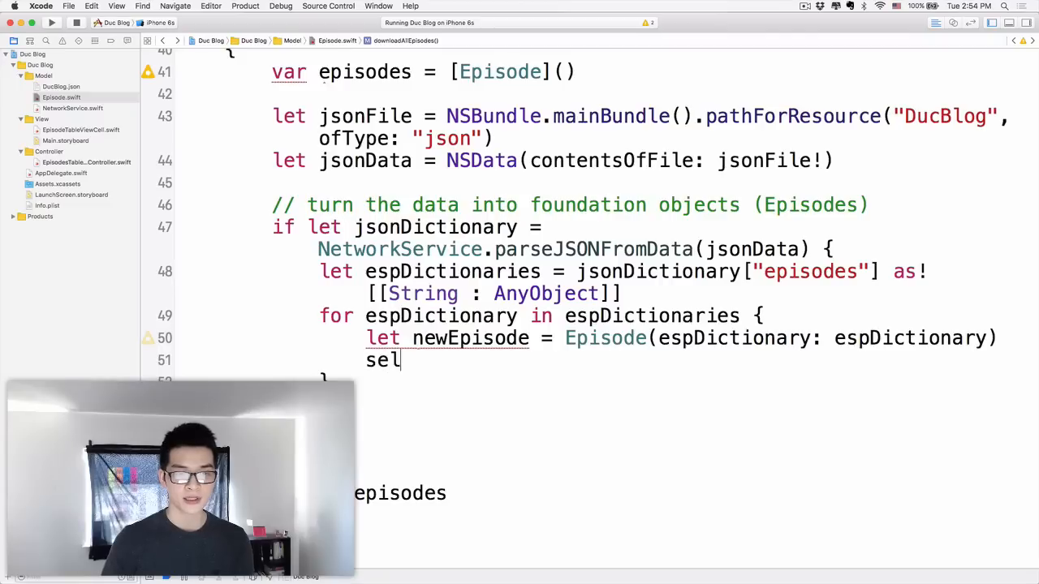
text(episodes.append(newElement: Element)
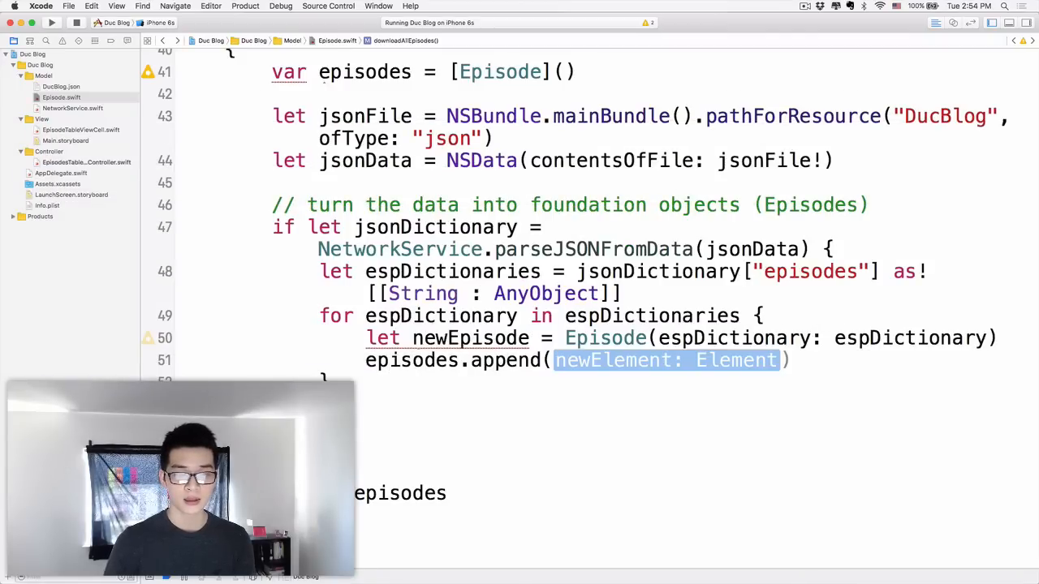
key(Delete)
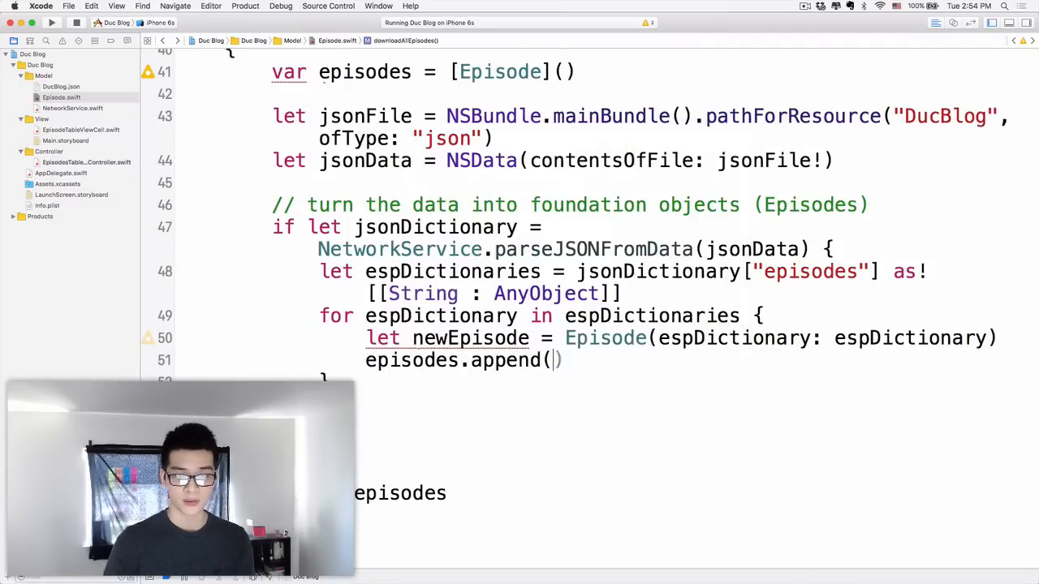
text(newEpisode)
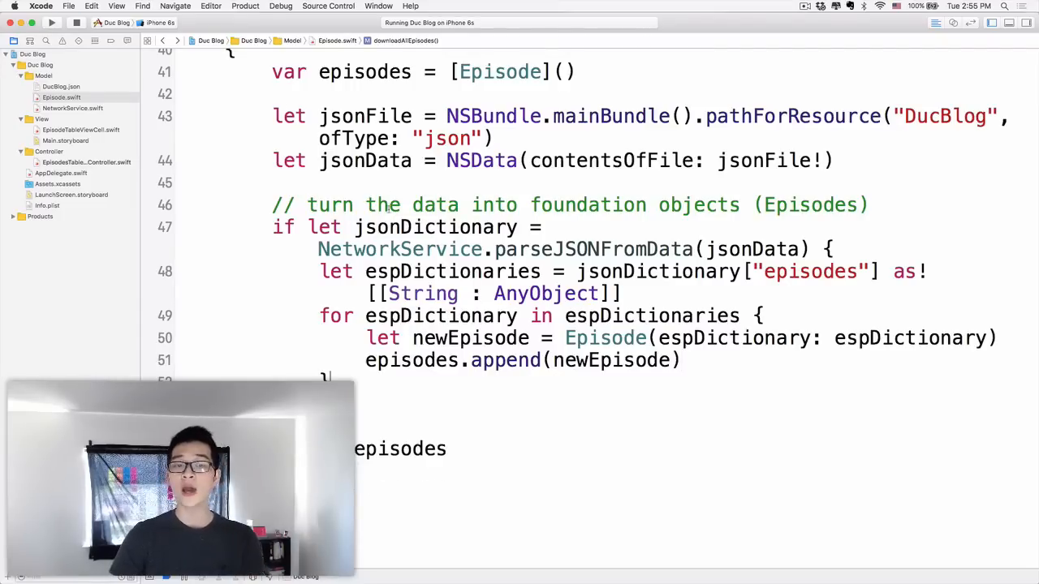
double_click(435, 228)
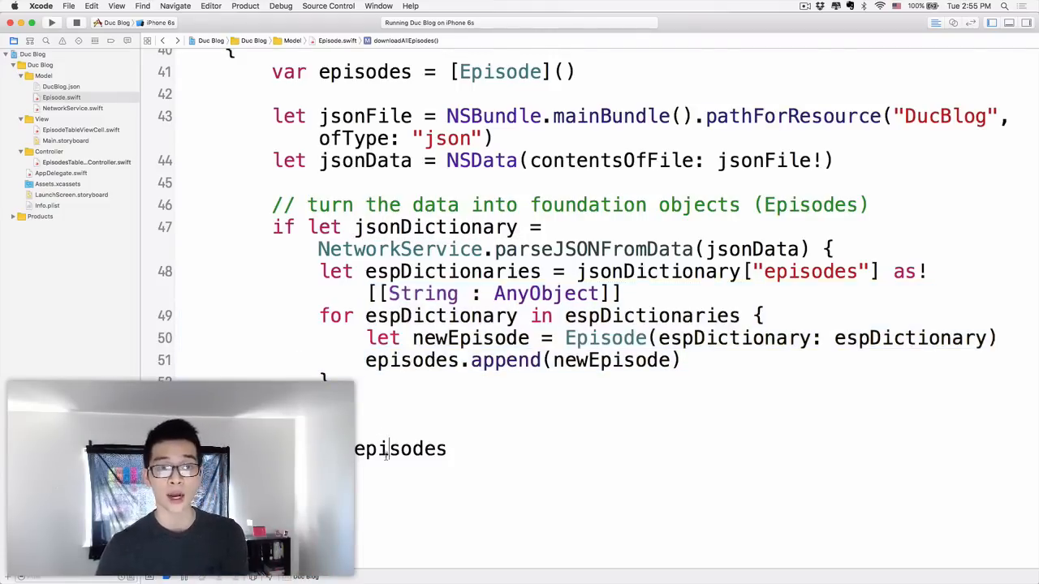
double_click(399, 448)
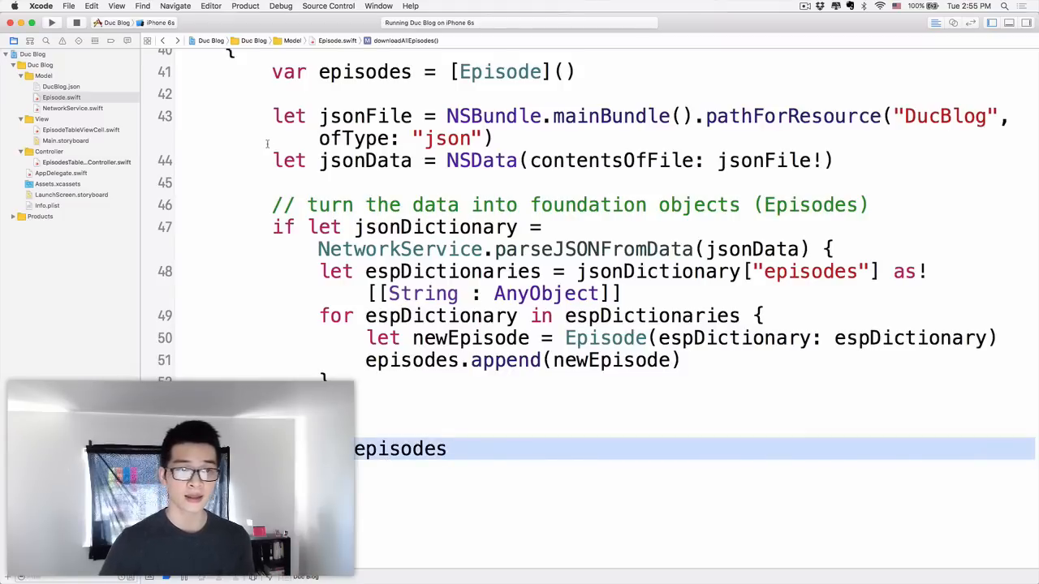
Review EpisodesTableViewController's viewDidLoad reload line, then return to the Episode model before running.
click(62, 172)
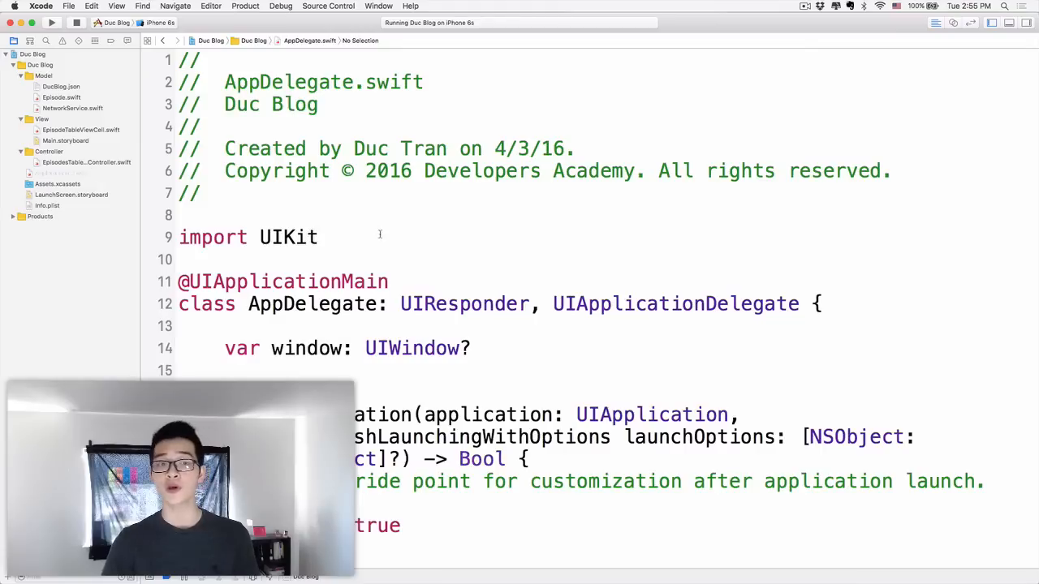
scroll(down, 3)
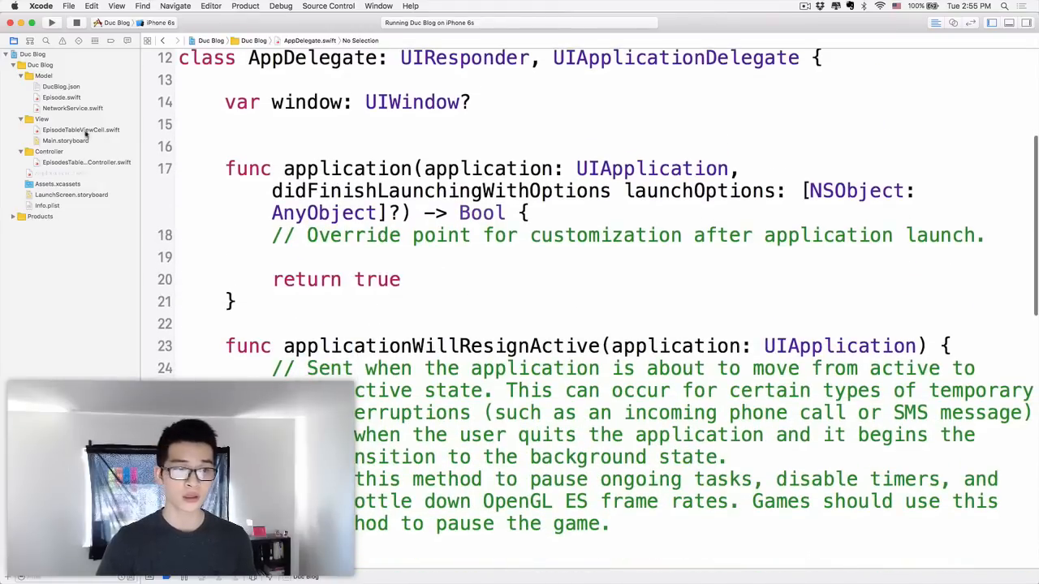
click(86, 162)
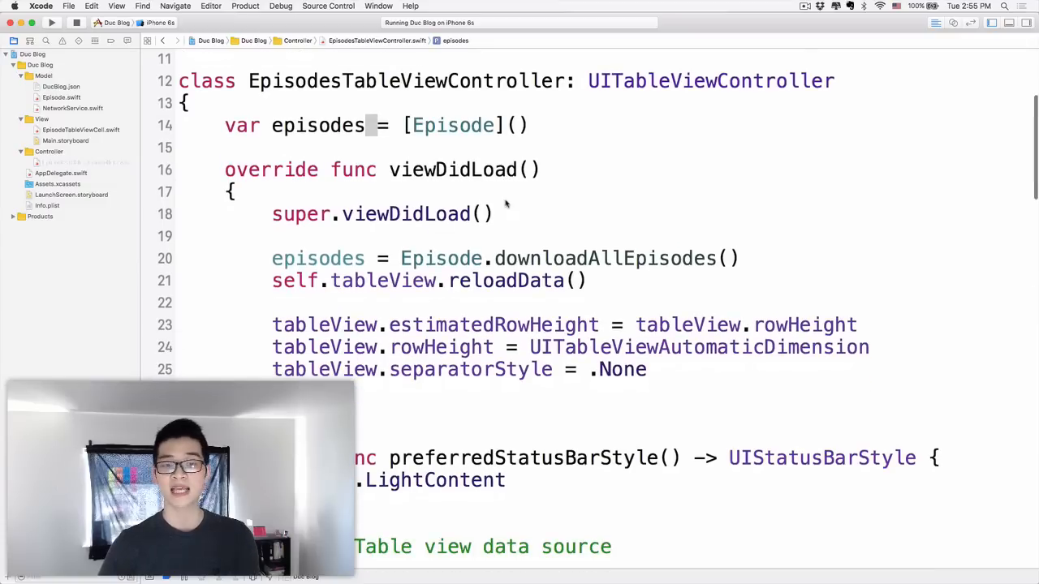
triple_click(503, 258)
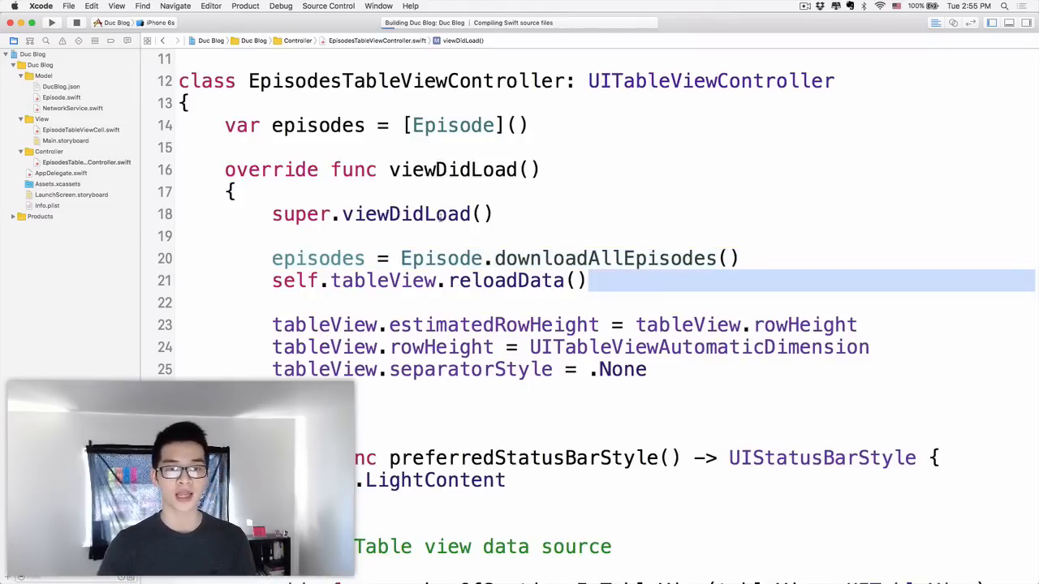
click(62, 172)
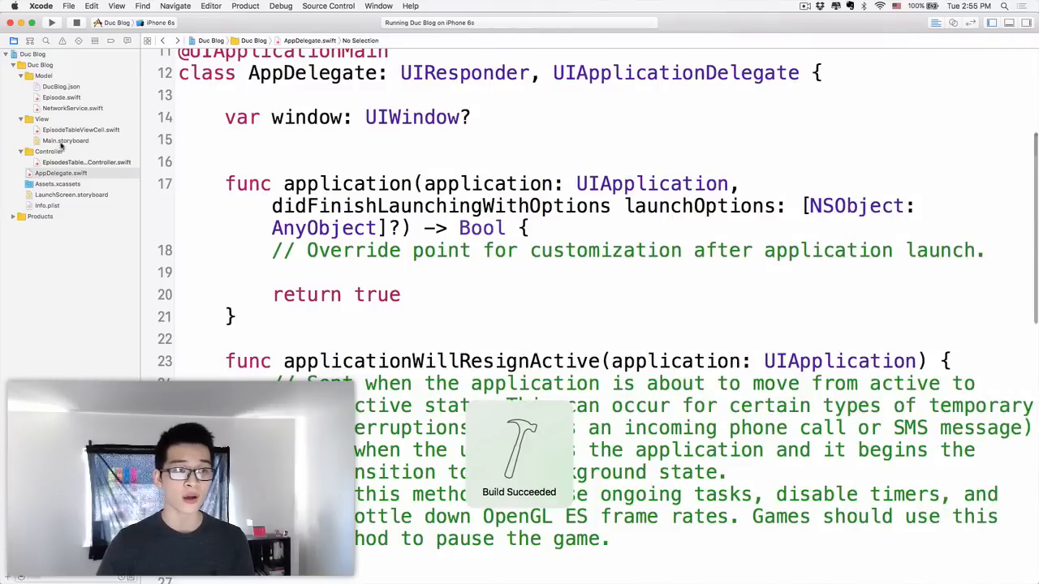
click(88, 163)
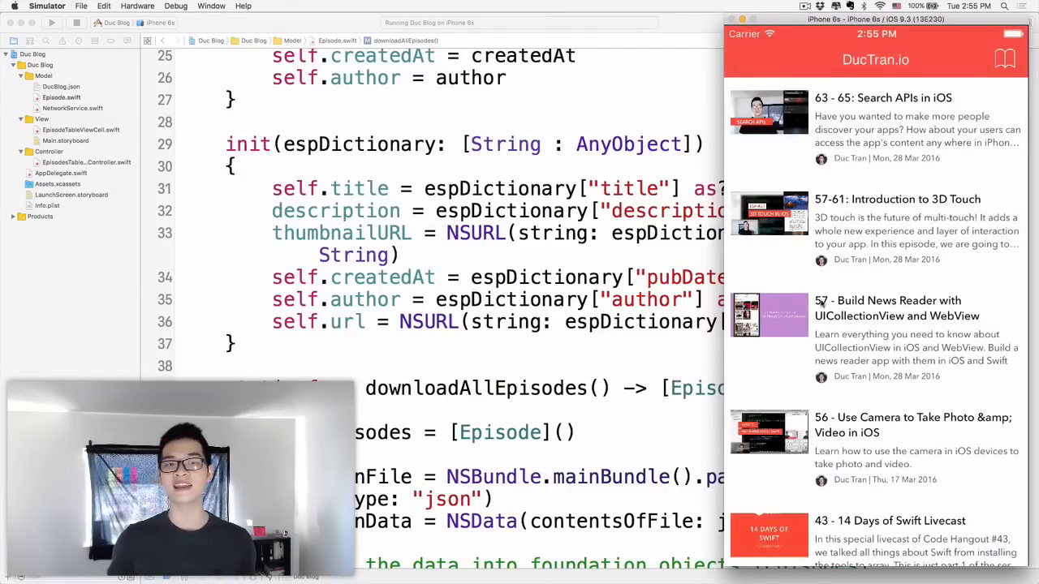
Scroll through the running episode list and the Episode espDictionary initializer.
scroll(down, 3)
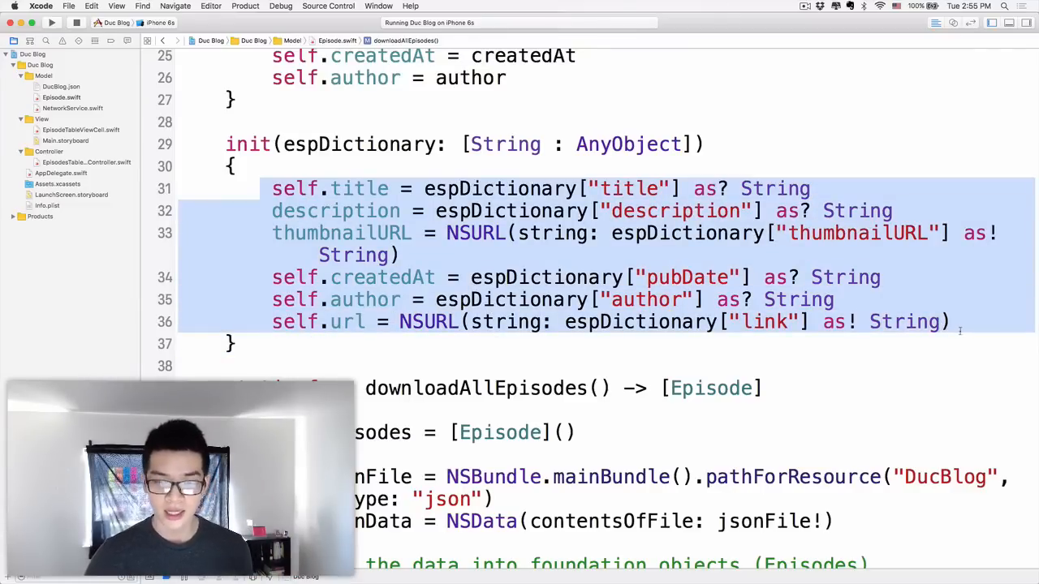
scroll(down, 3)
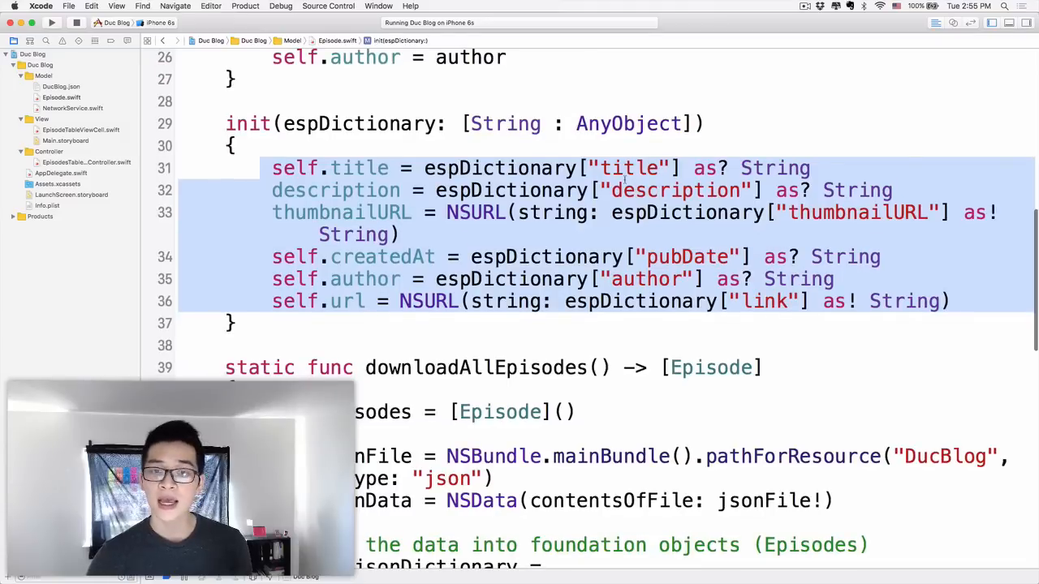